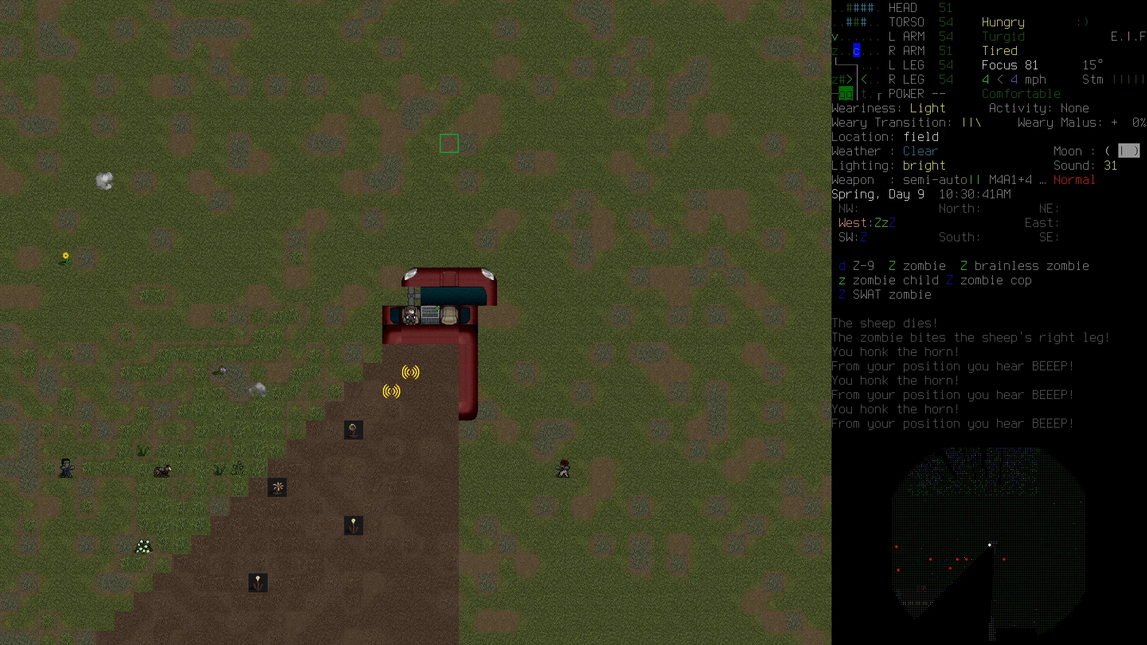
- Open the overmap from inside the van to view Cornish and Berlin
key("m")
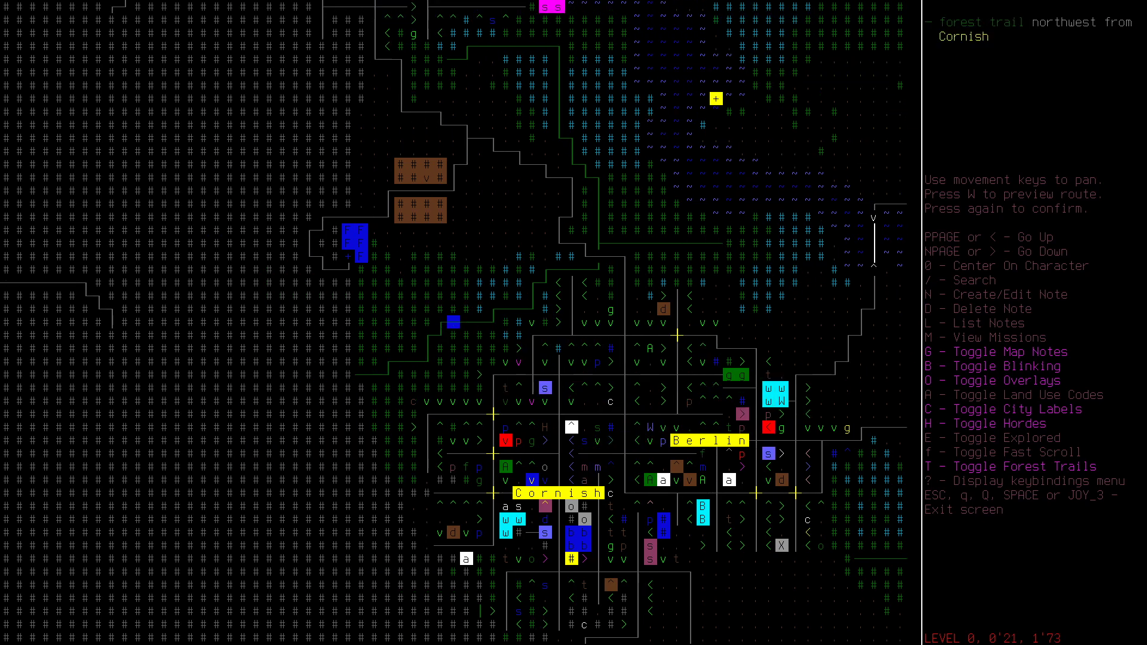
key("up")
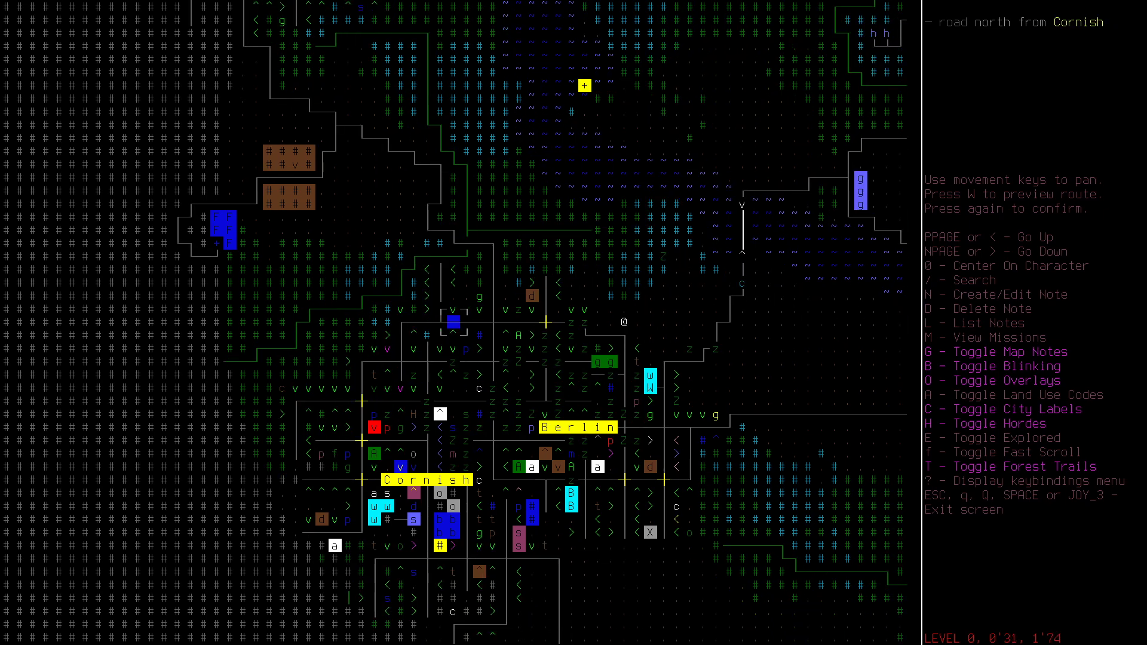
scroll("down", 3)
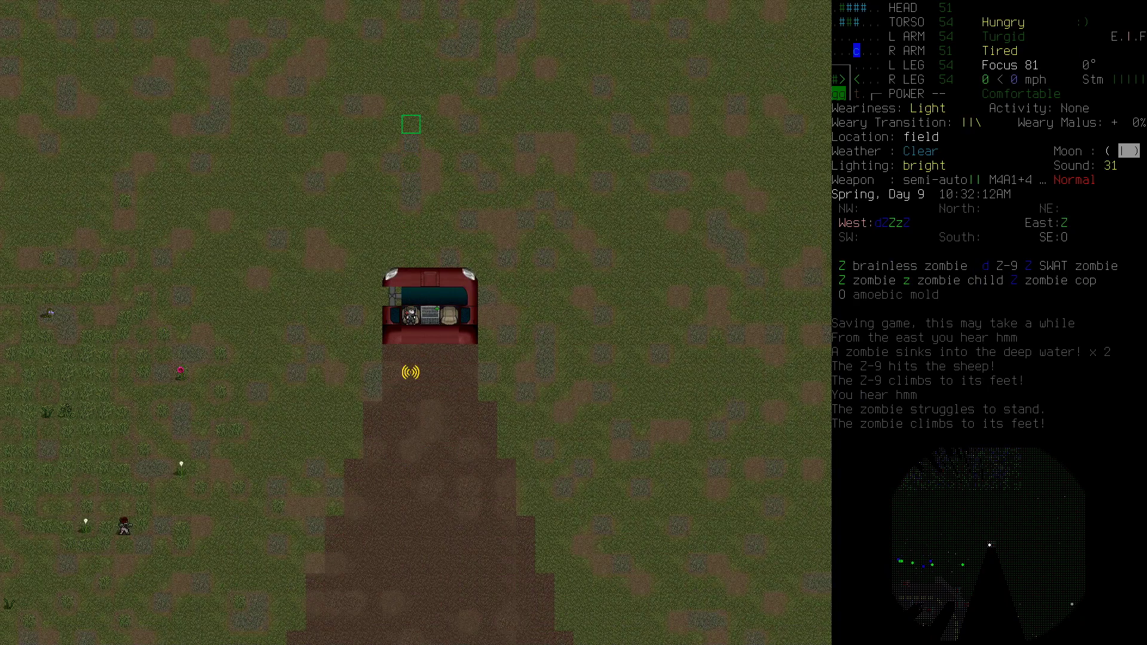
- Steer the Cube Van west across the field, ramming the brainless zombie
key("n")
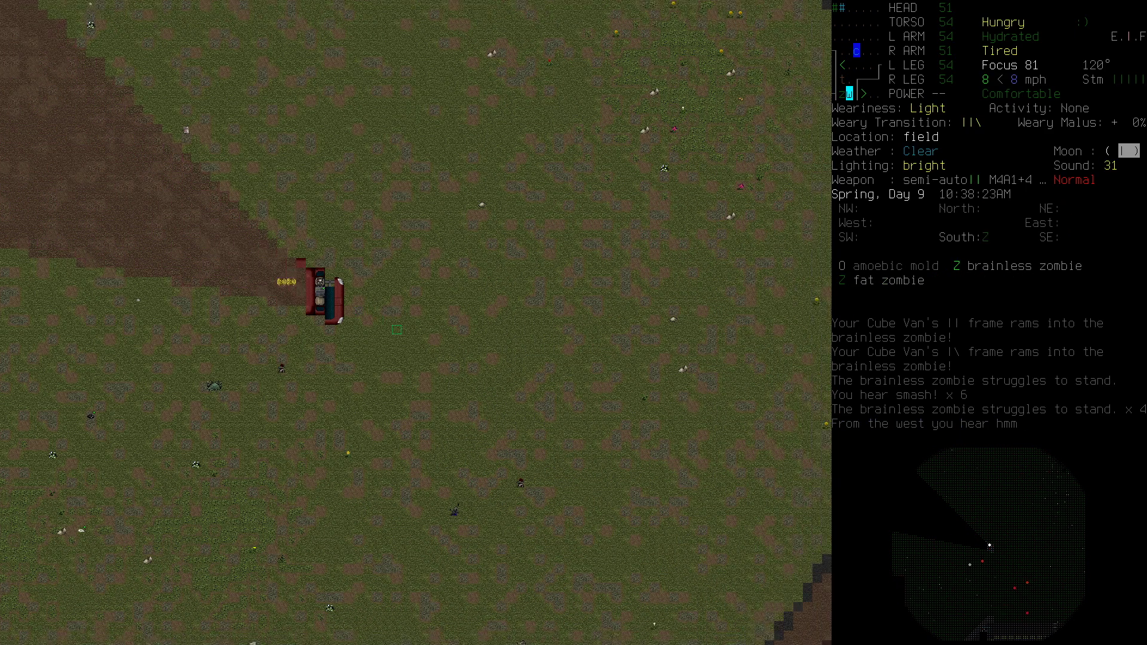
- Open the overmap and scroll toward the east Berlin gas station
key("m")
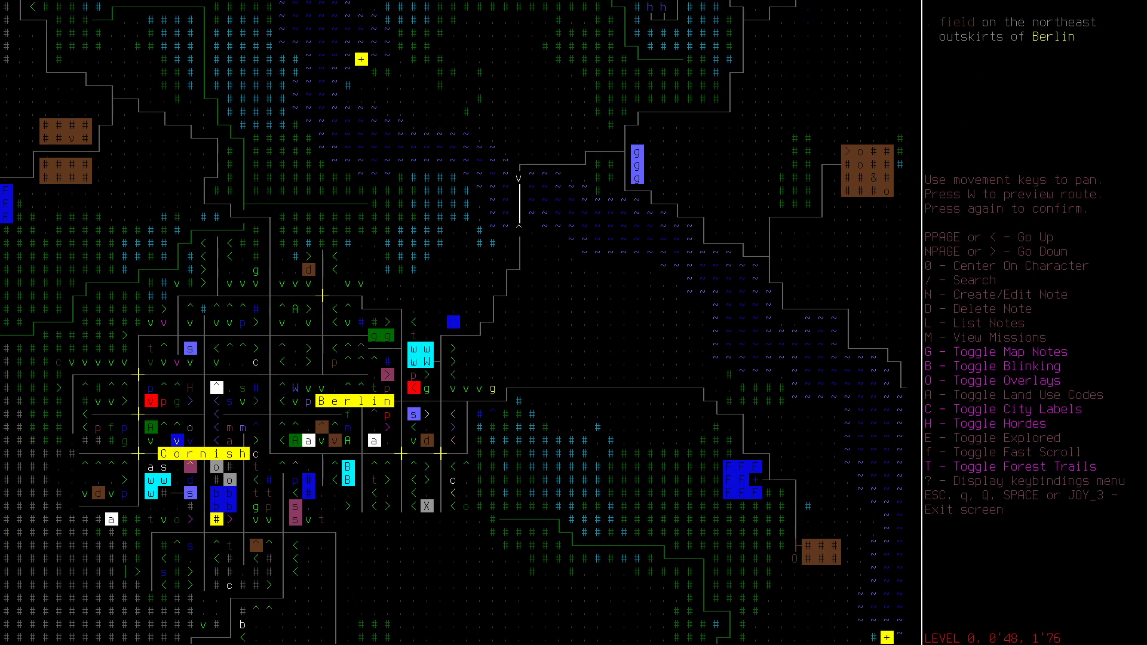
scroll("down", 3)
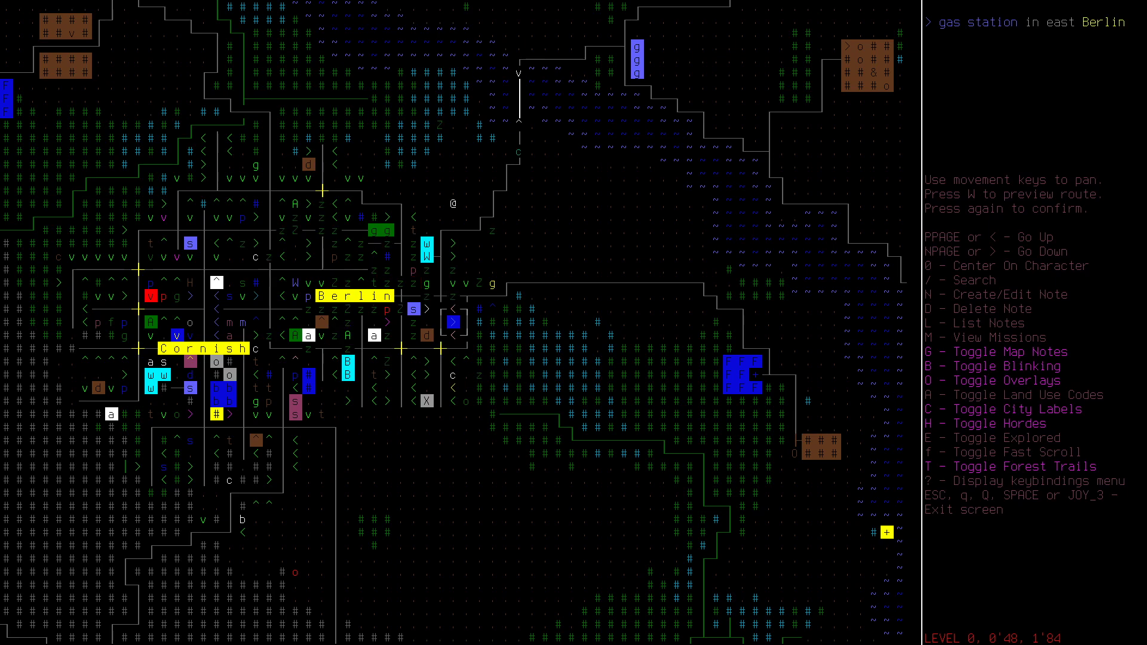
scroll("down", 3)
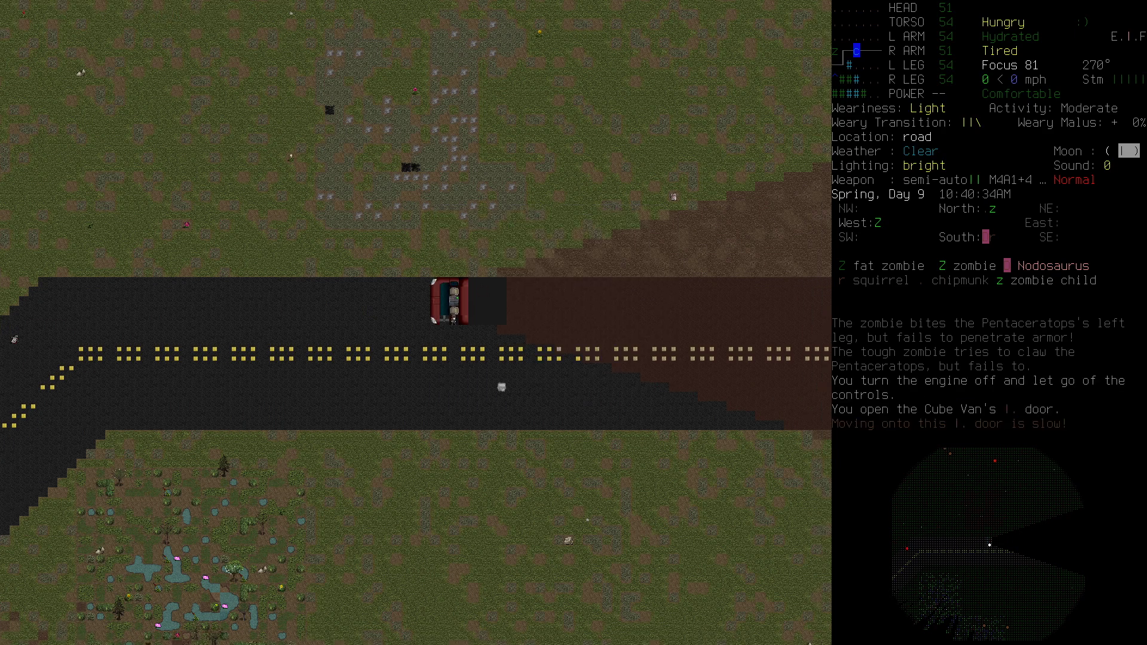
- Multidrop the M4A1, hiking backpack and 2.5L canteen onto the pavement
key("d")
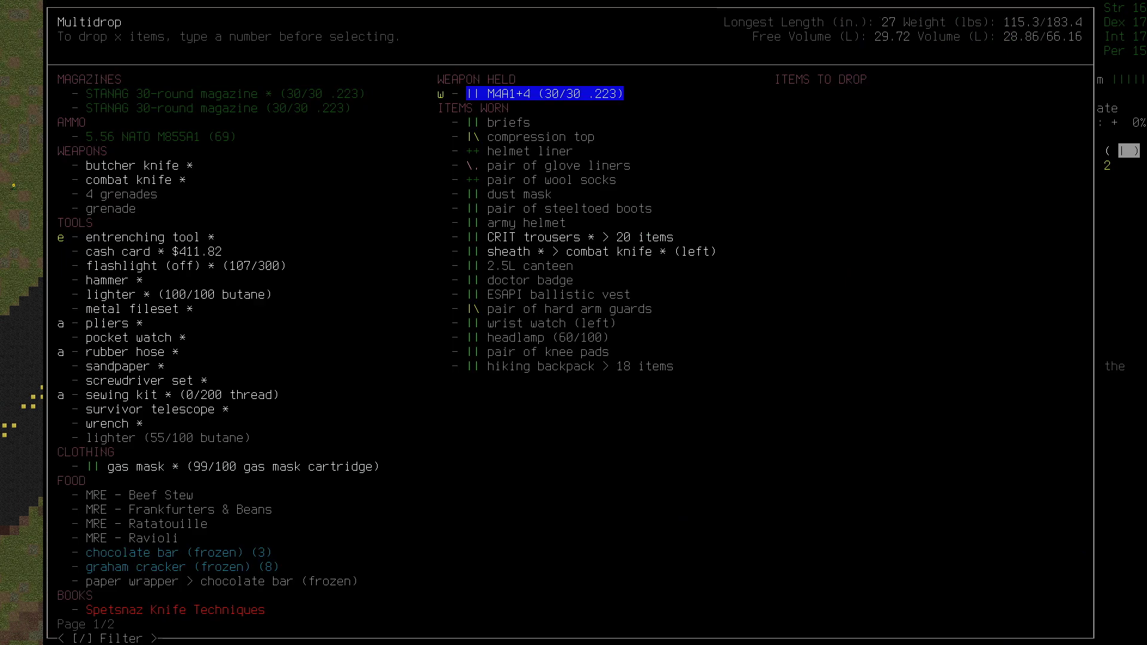
left_click(548, 366)
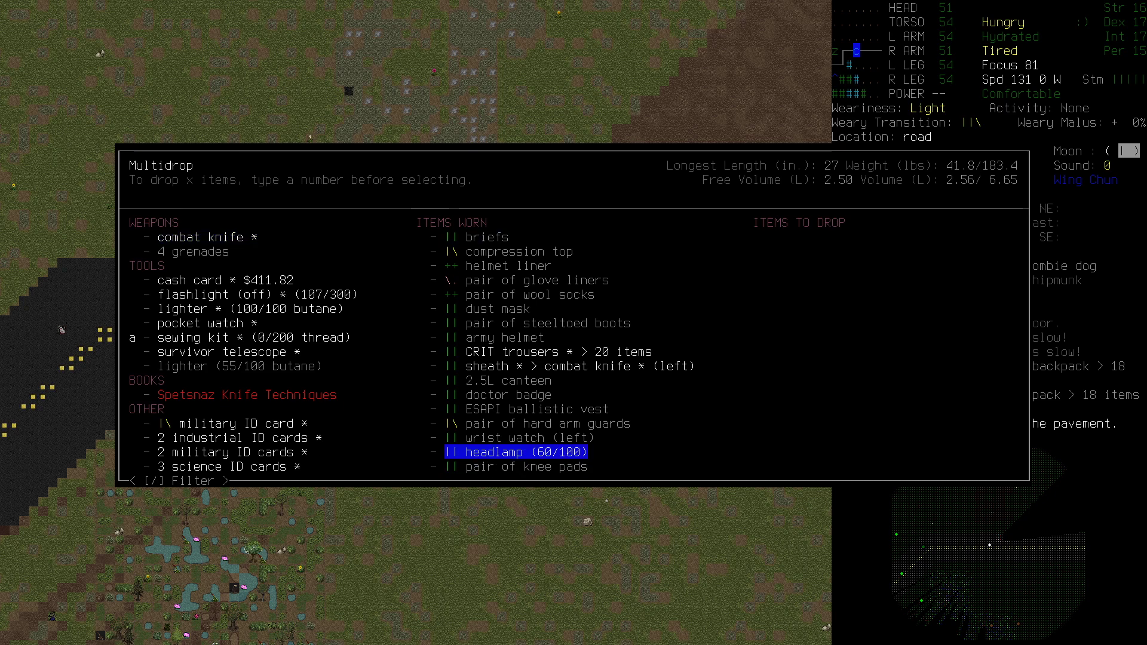
left_click(512, 380)
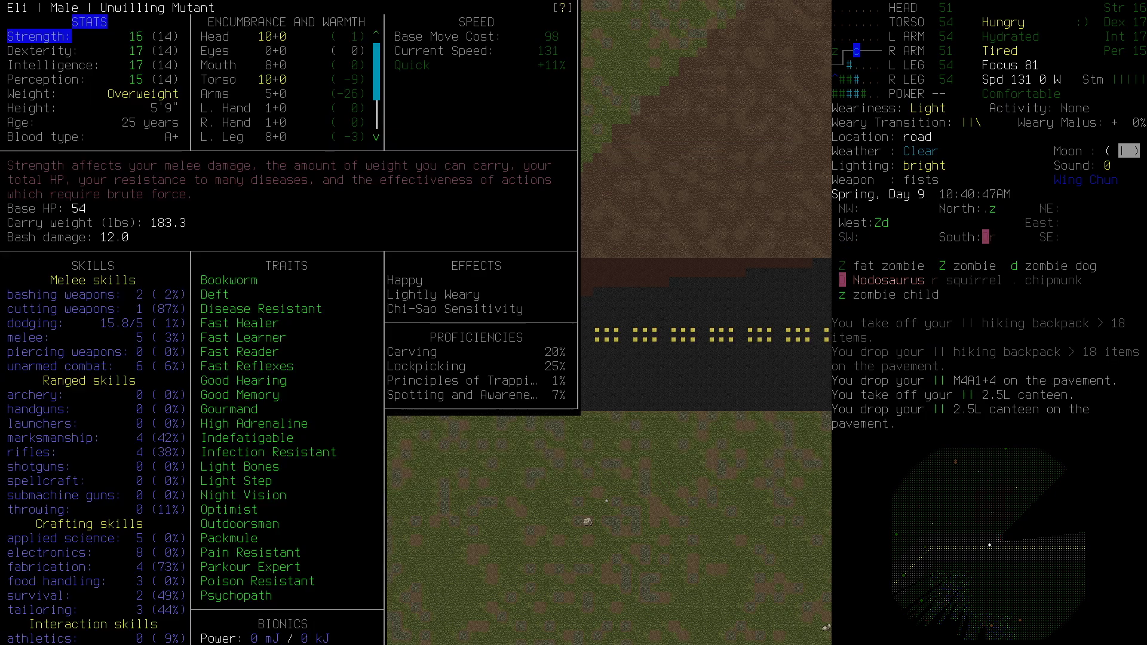
- Close the @ character info screen to return to the map view
key("Escape")
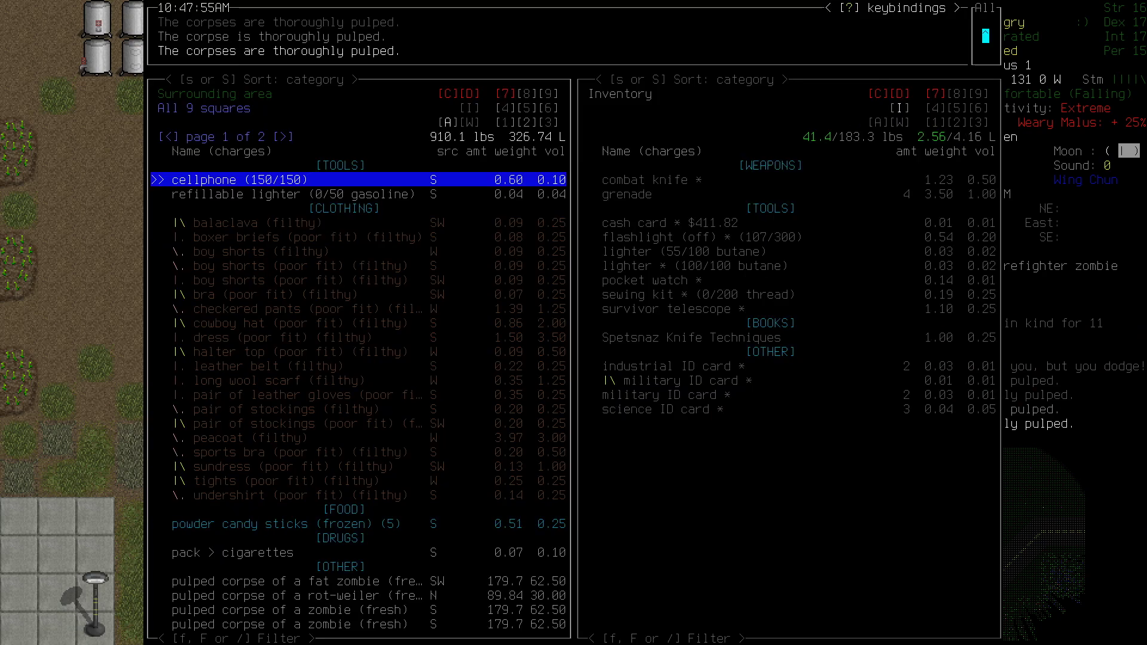
- Browse the 'All 9 squares' pane up to the calcium tablets
left_click(278, 136)
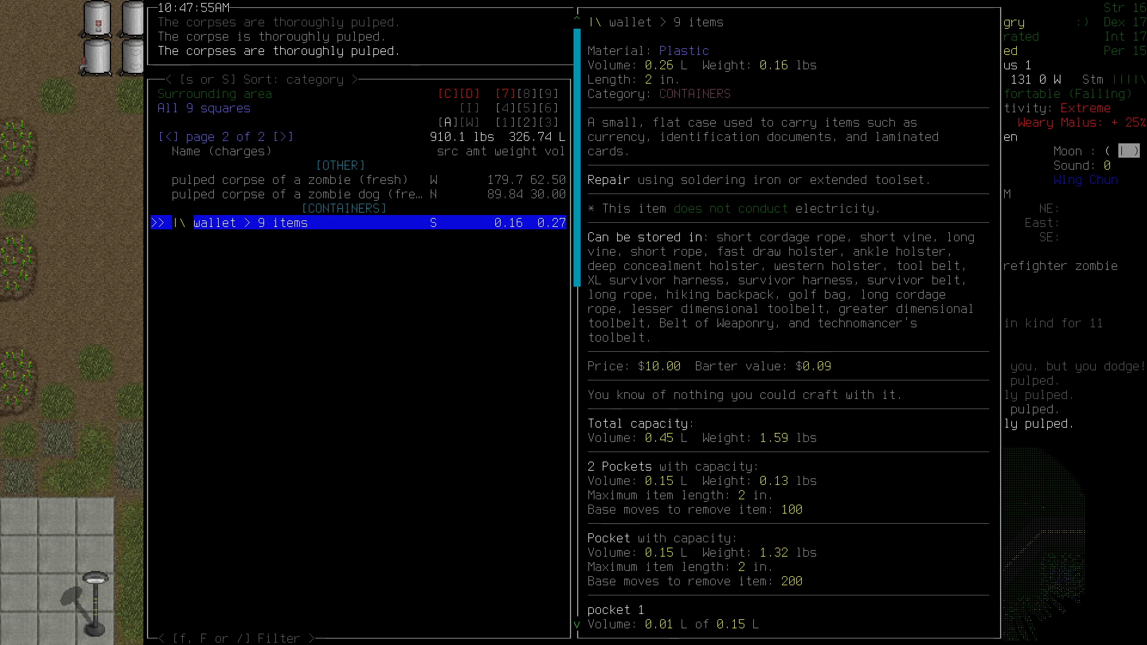
scroll("down", 3)
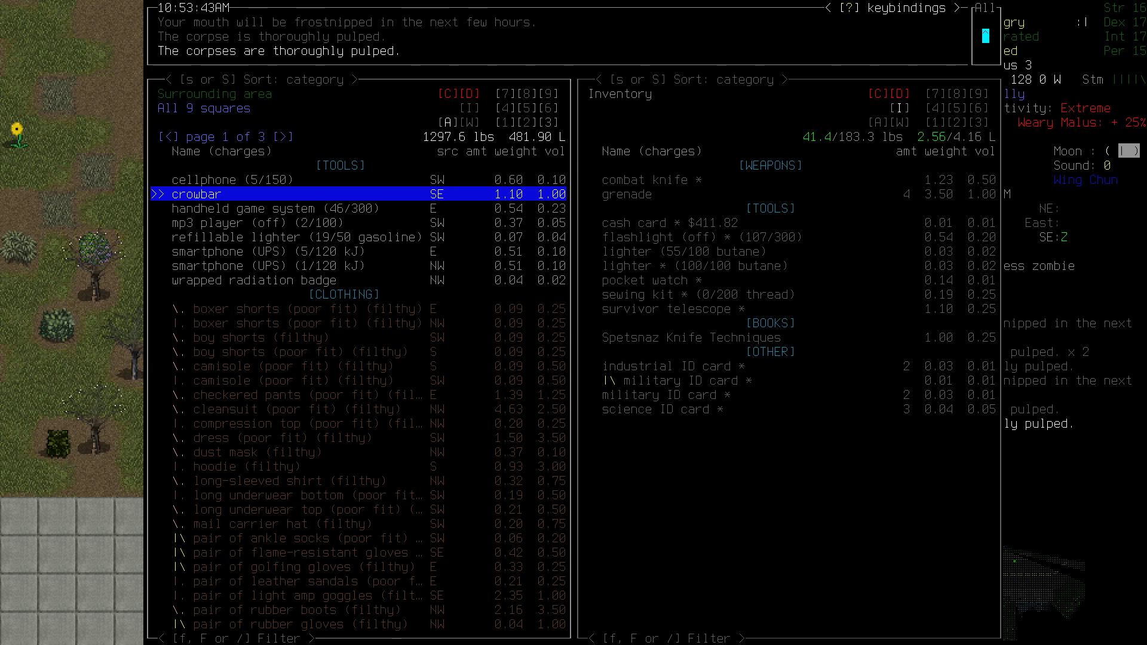
key("up")
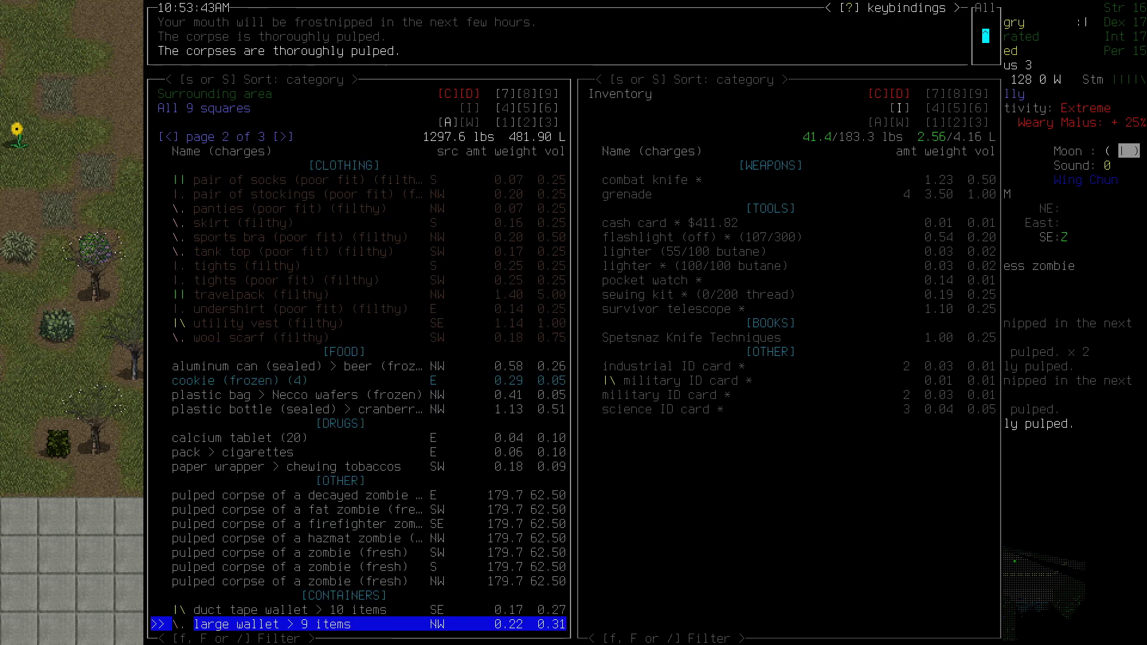
key("up")
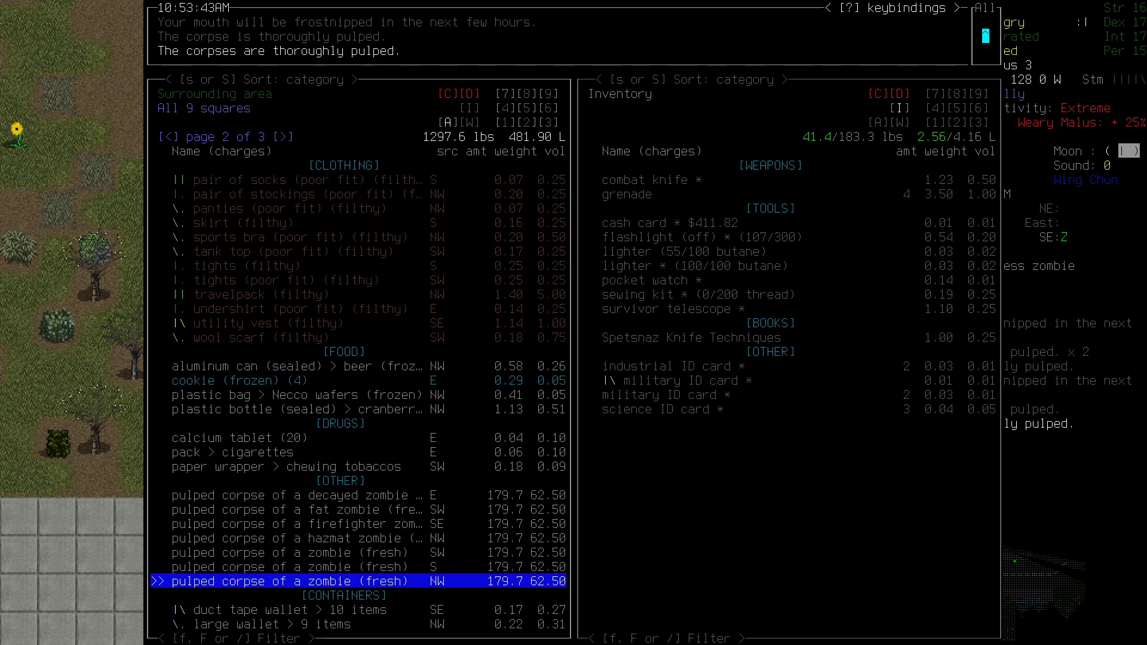
key("up")
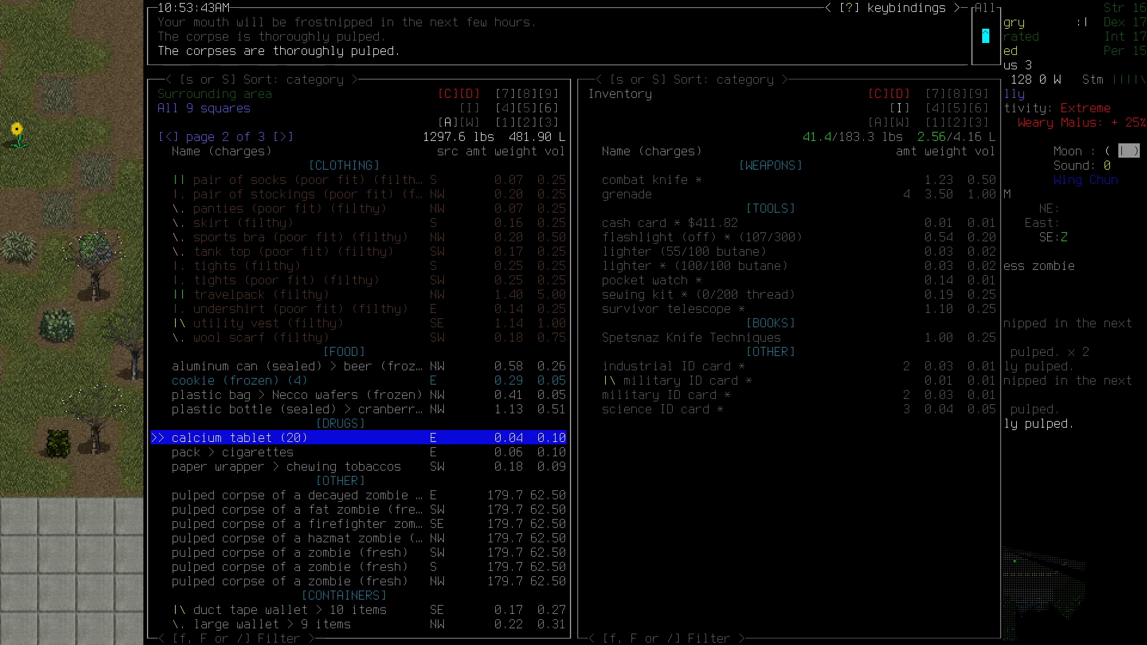
key("up")
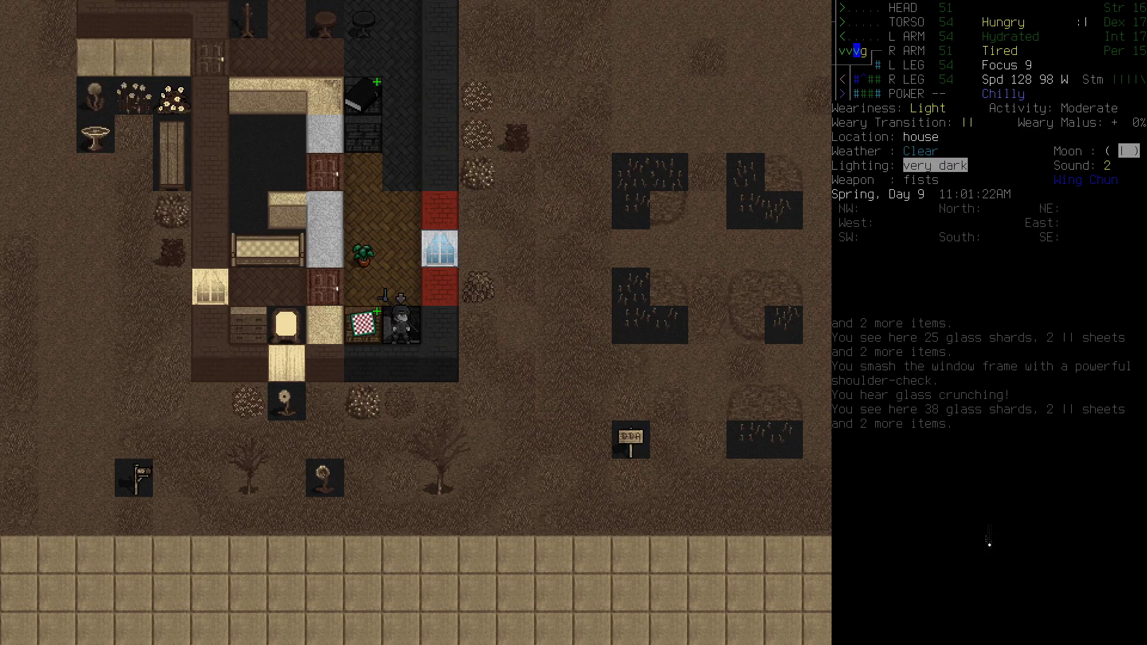
- Take the stairs down into the farmhouse basement and check inventory
key(">")
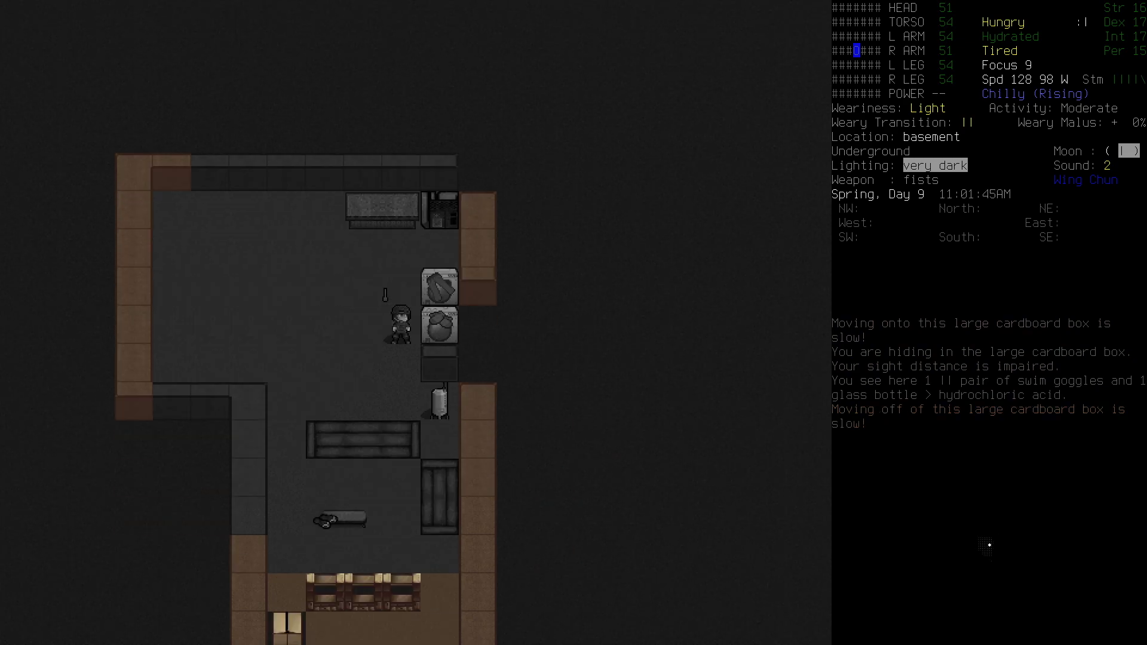
key("I")
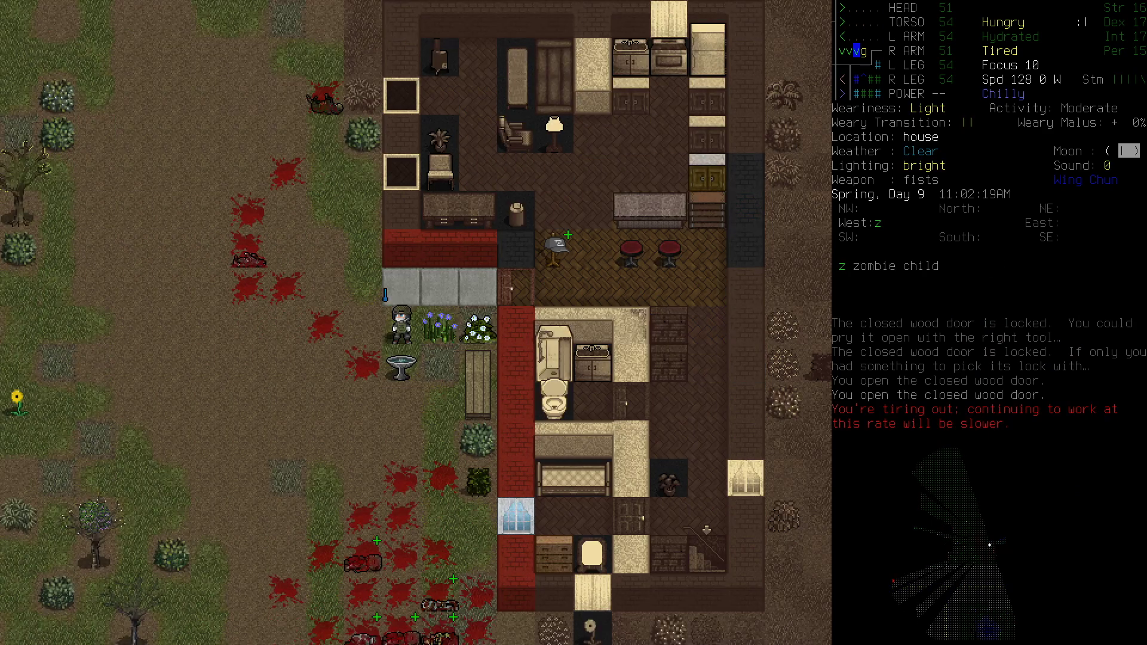
- Enter the house, wield the crowbar, and shut doors and curtained windows
key("x")
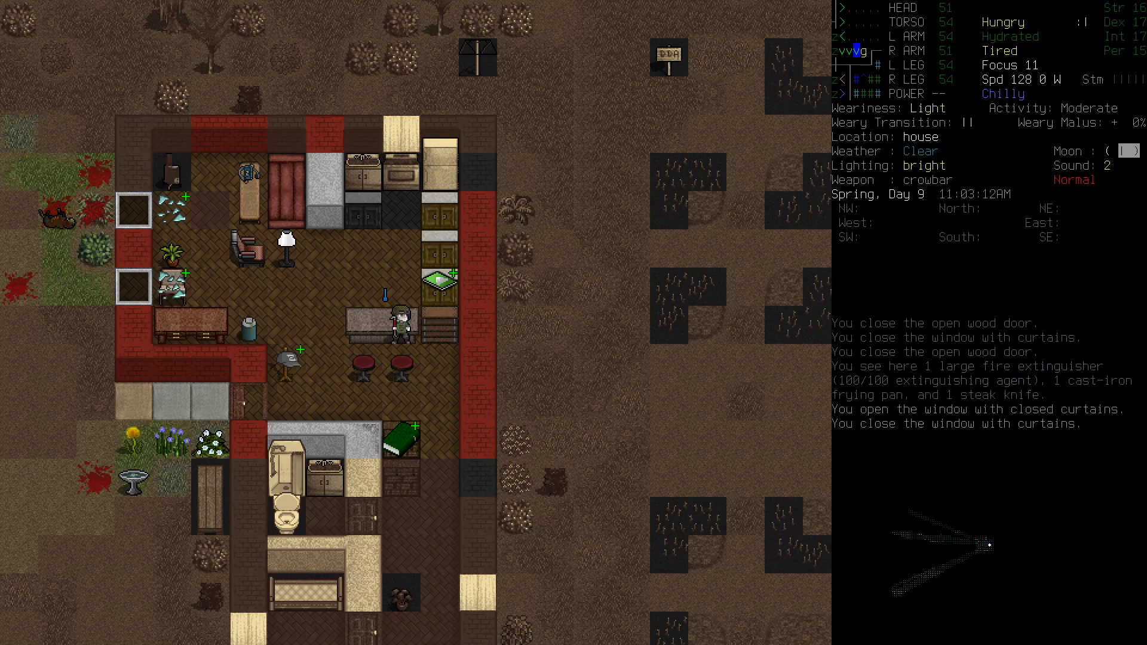
key("m")
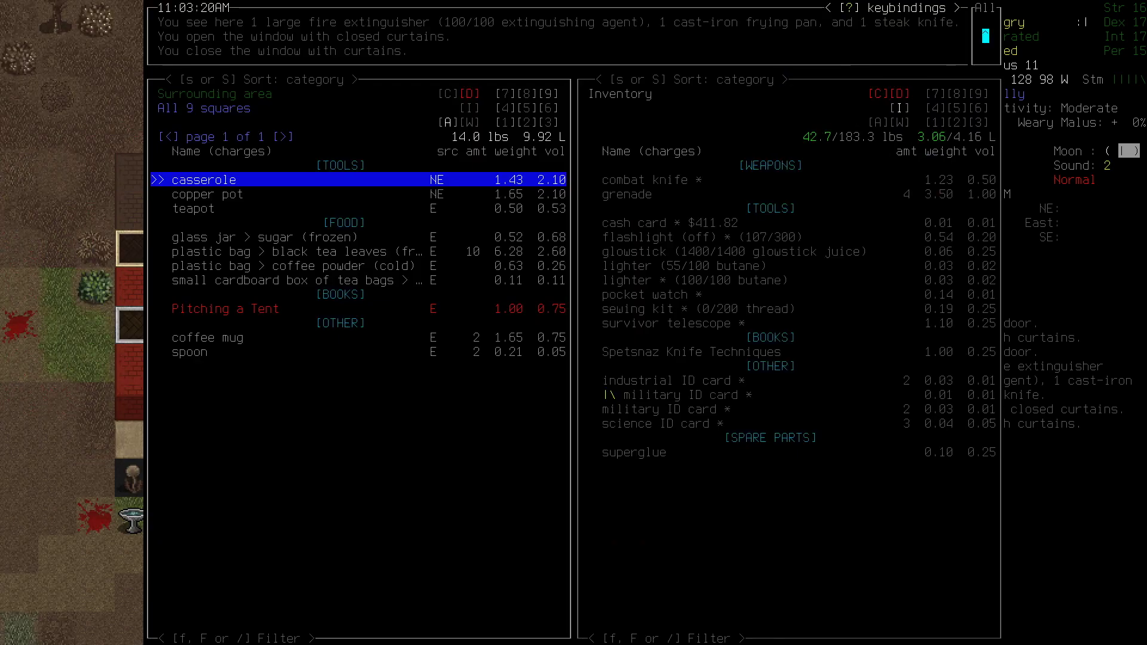
- Close the kitchen inventory listing casserole, teapot and tea supplies
key("Escape")
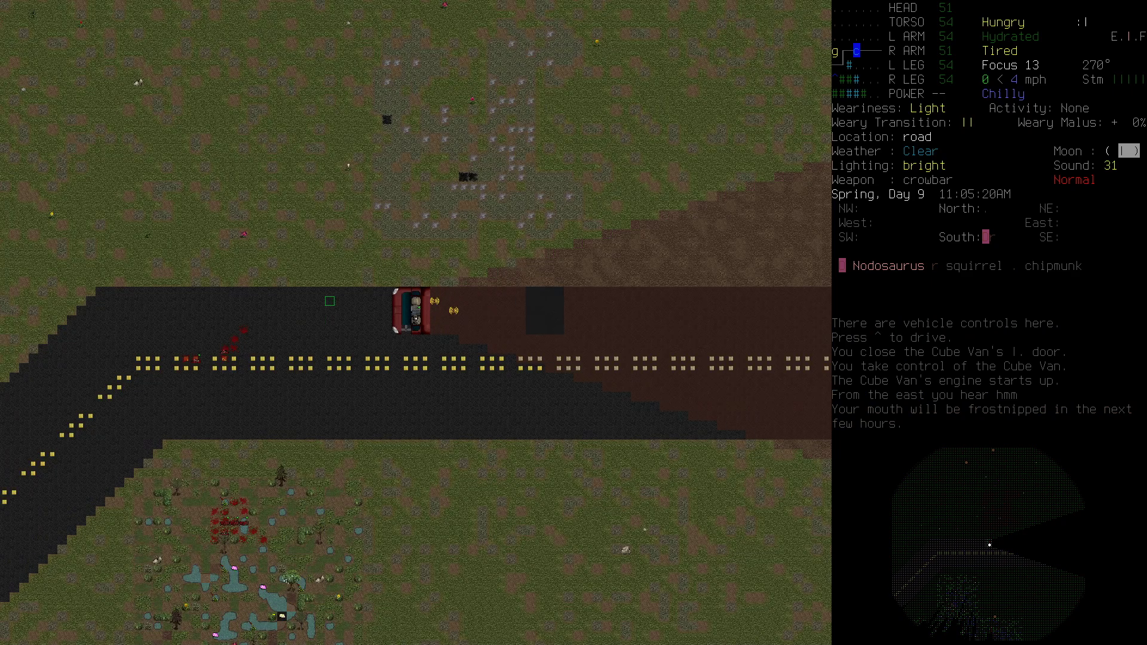
- Check the farm house on the overmap, then drive the Cube Van north
key("m")
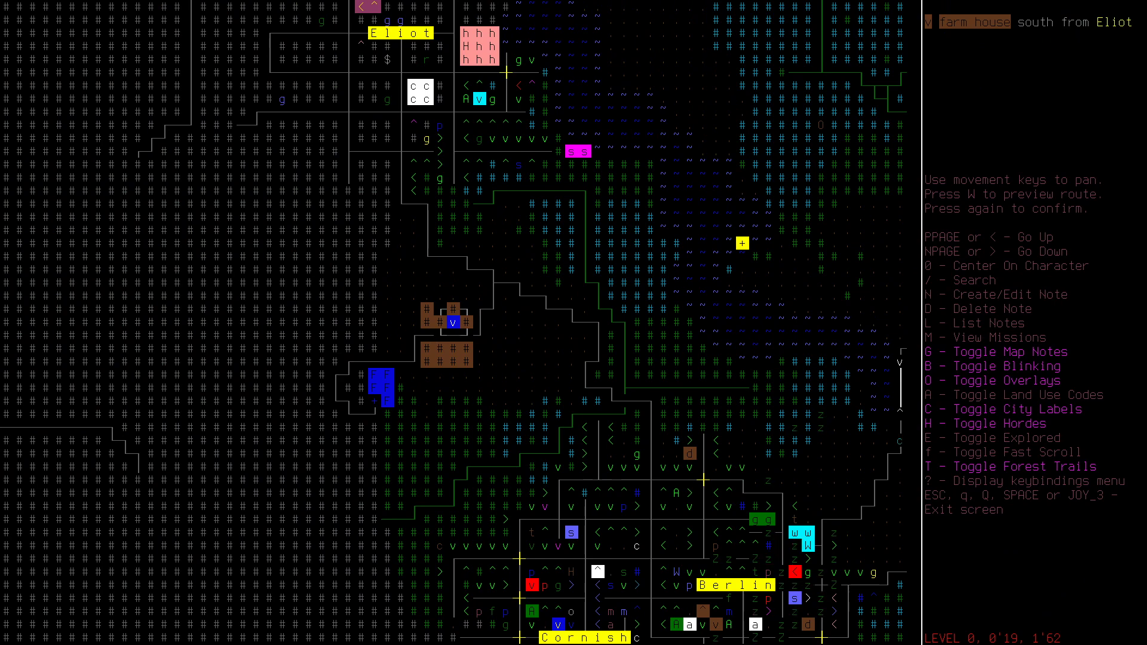
key("escape")
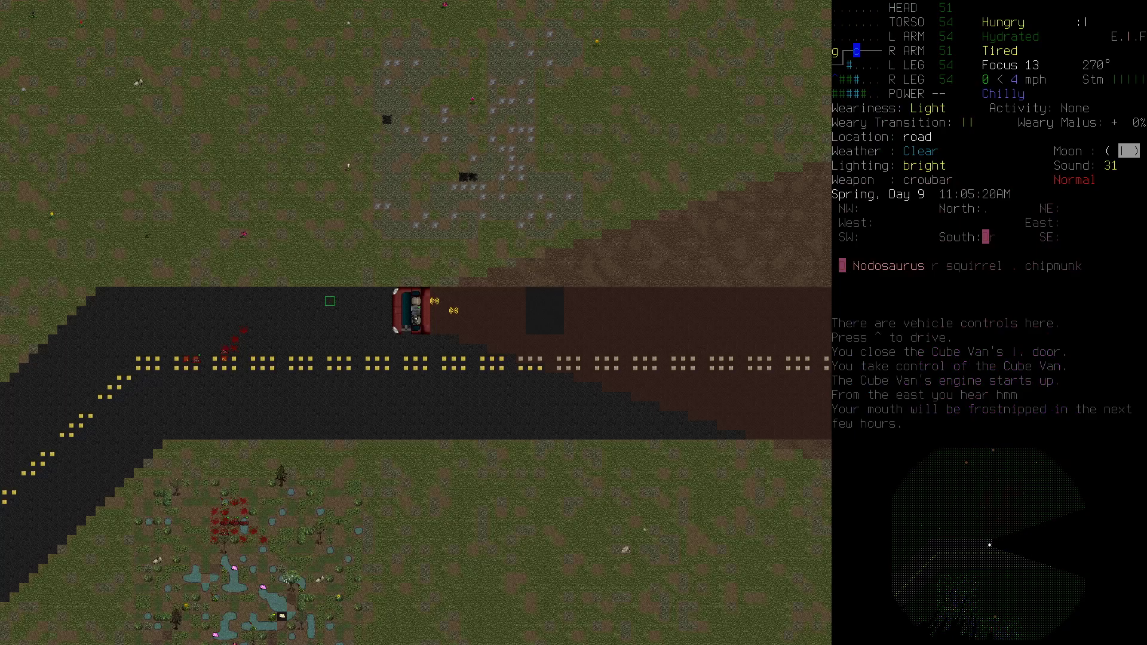
key("^")
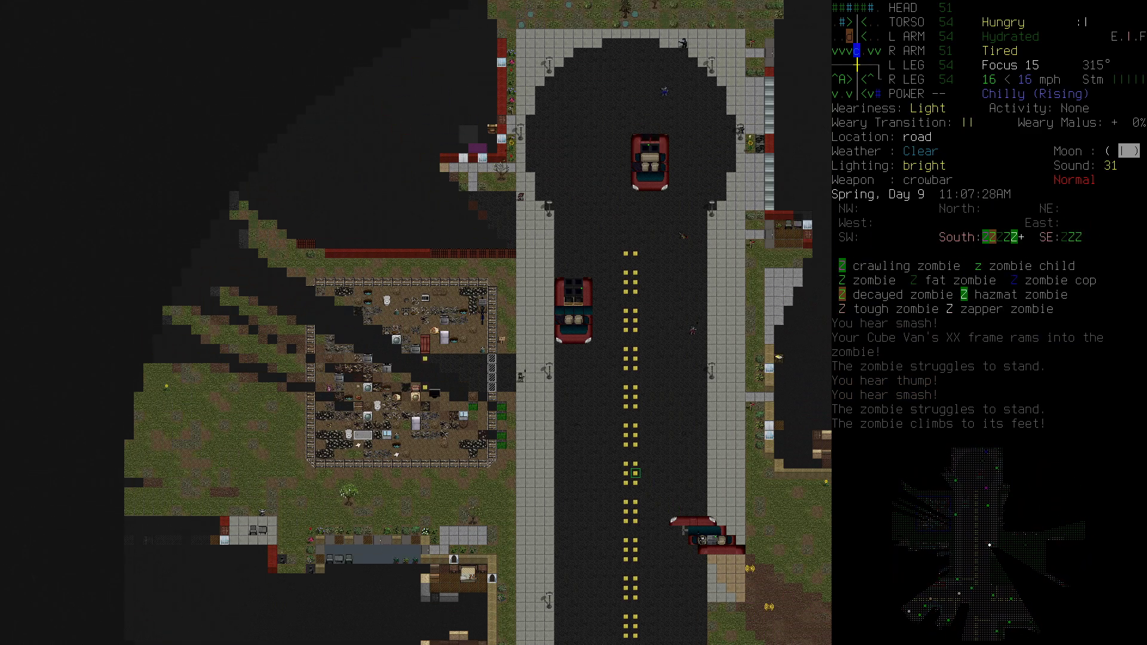
- View the overmap around north Berlin's outskirts, then close it
key("m")
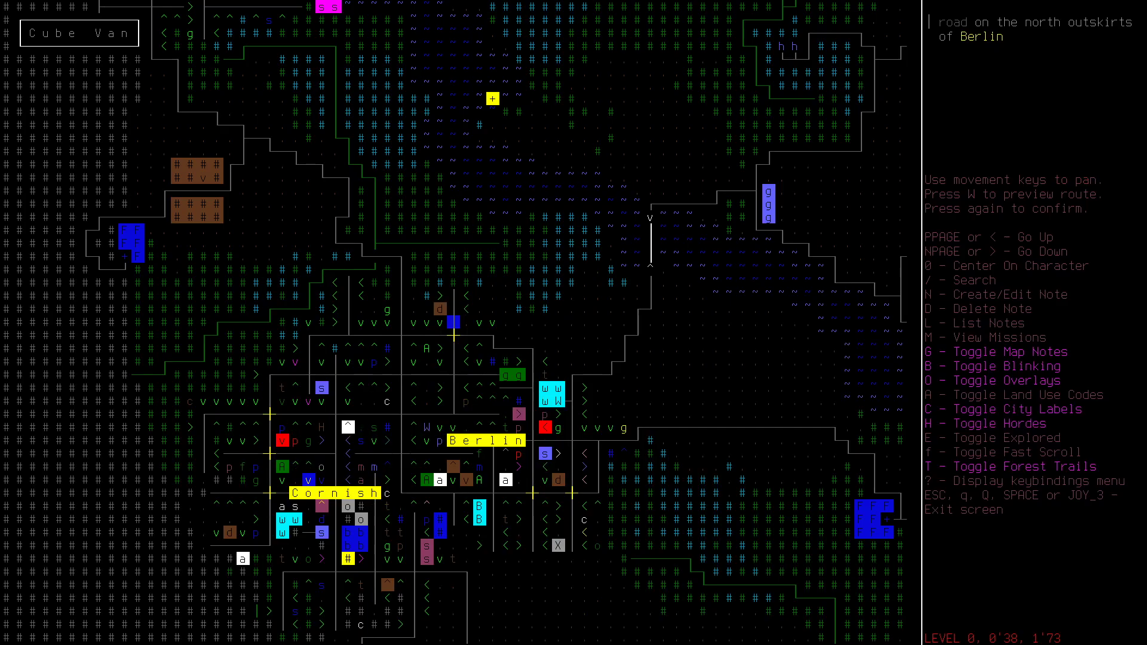
key("Escape")
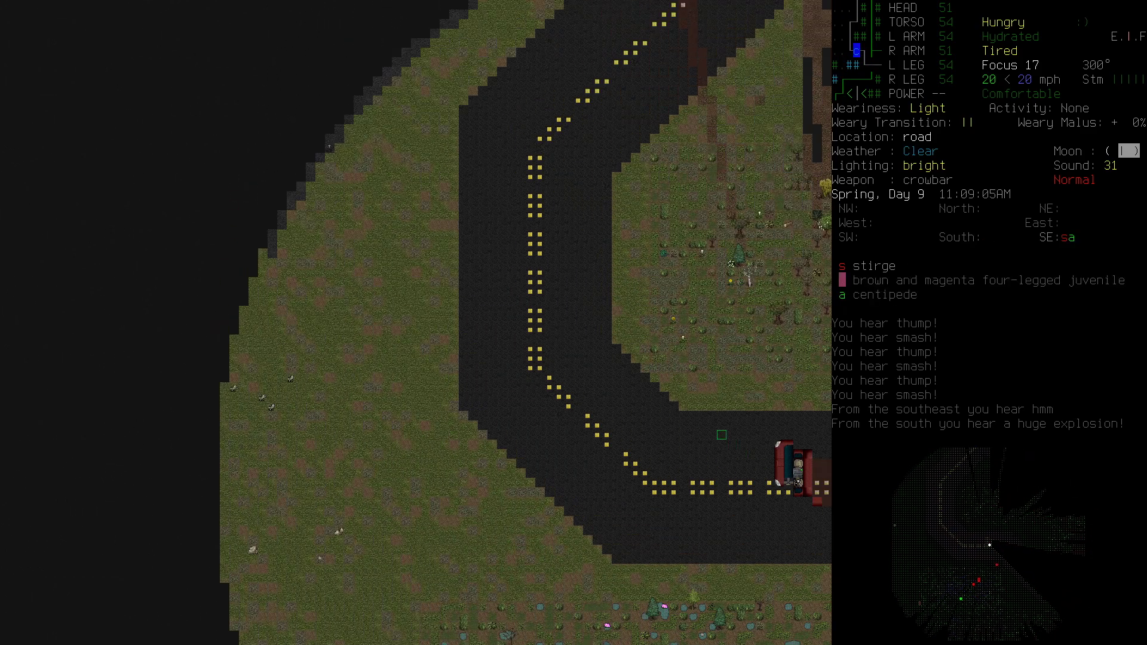
- Steer the Cube Van along the curving rural road toward the farmhouse
key("Tab")
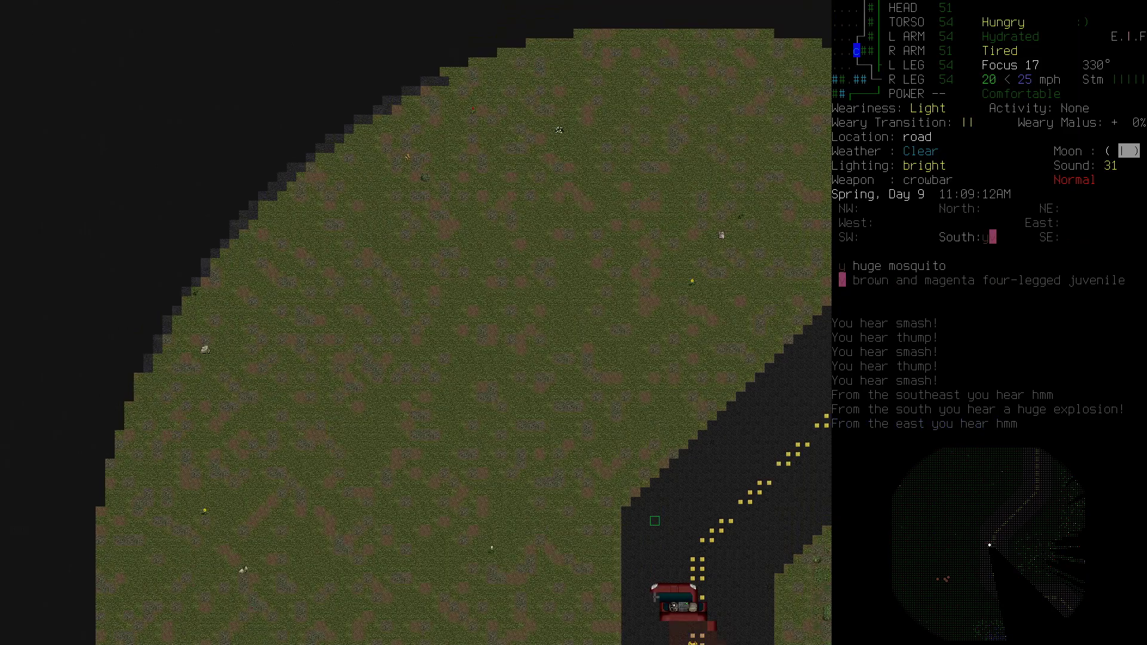
key("m")
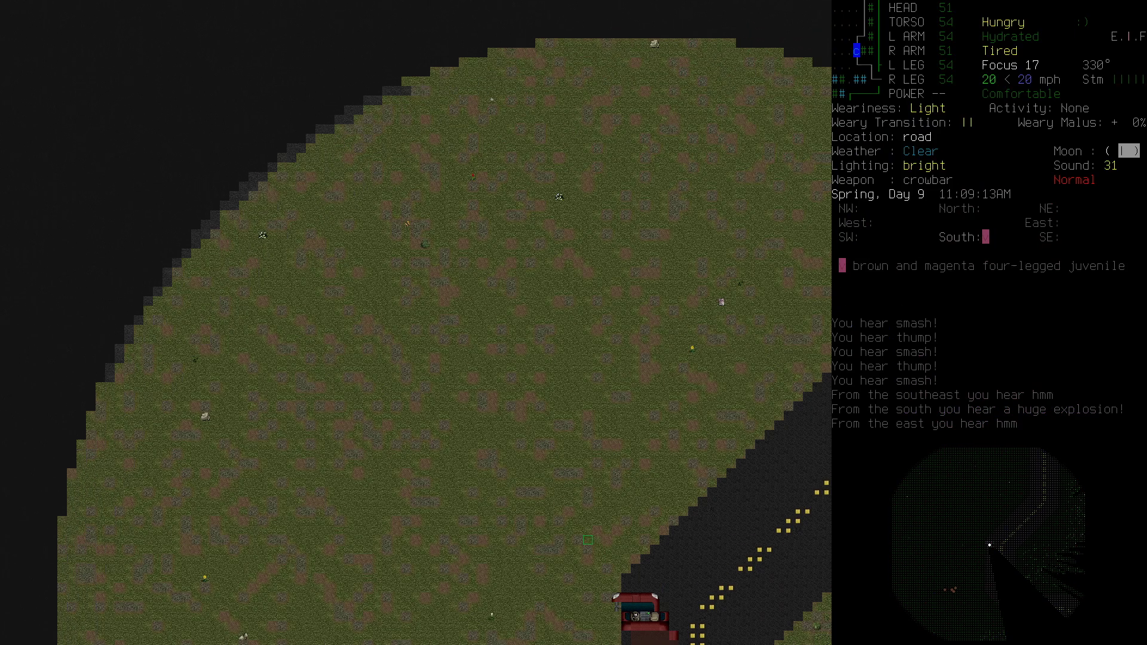
key("up")
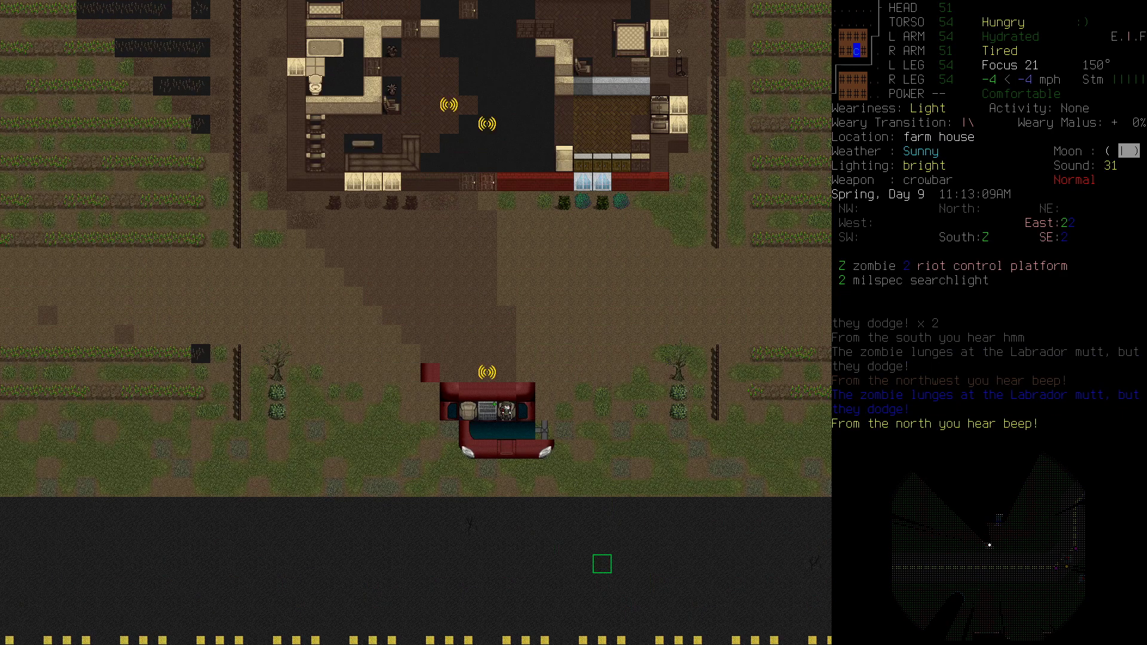
key("w")
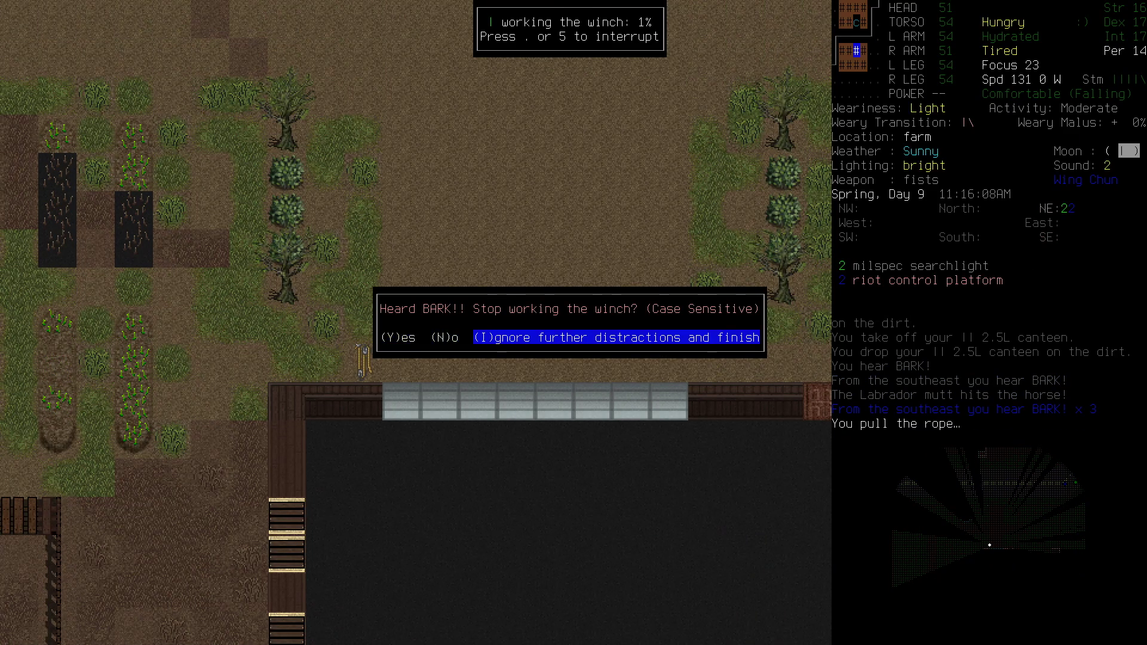
- Ignore the barking distraction and keep working the barn door winch
key("I")
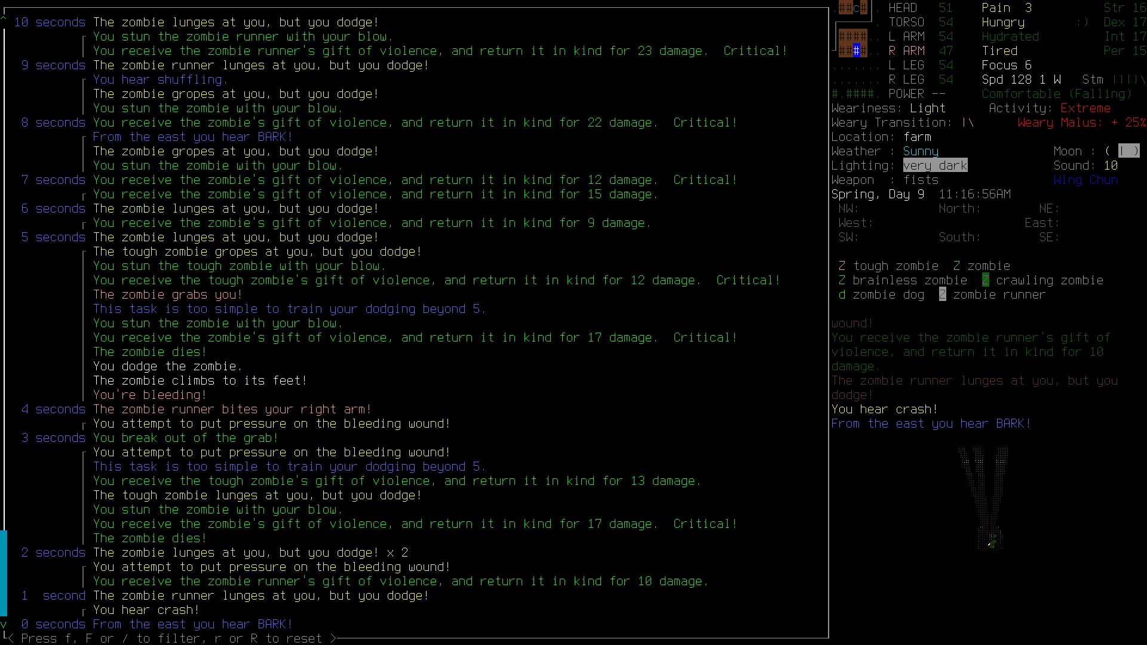
- Close the message history after the zombie fight
key("escape")
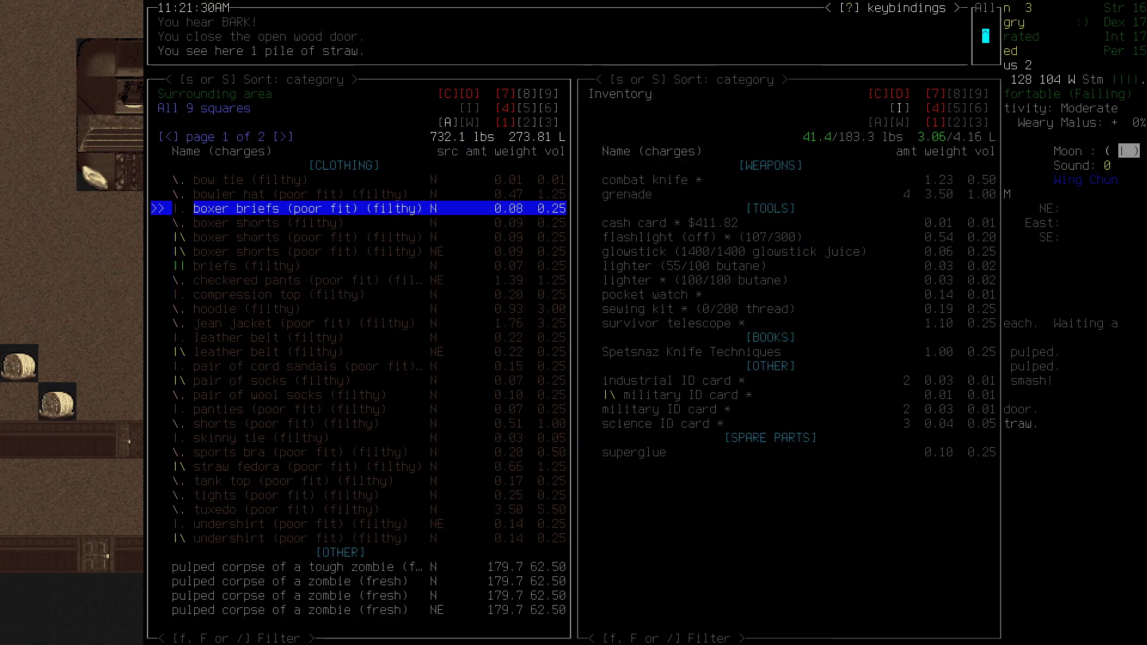
- Exit the advanced inventory item overview
key("Escape")
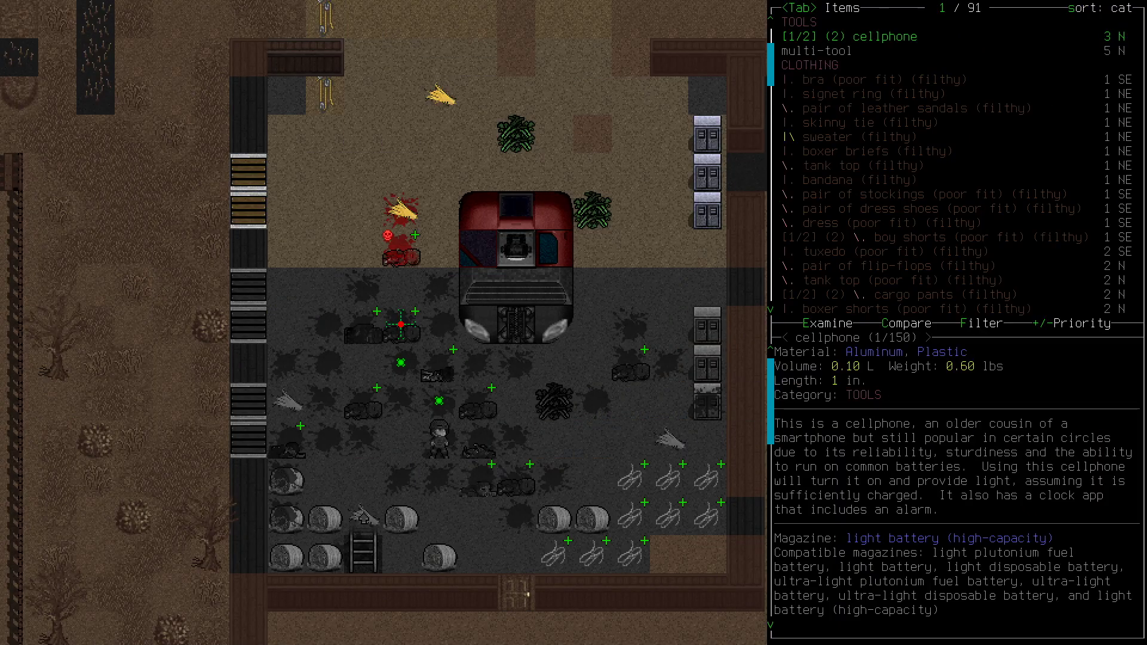
- Scroll through the nearby item list inside the barn
scroll("down", 3)
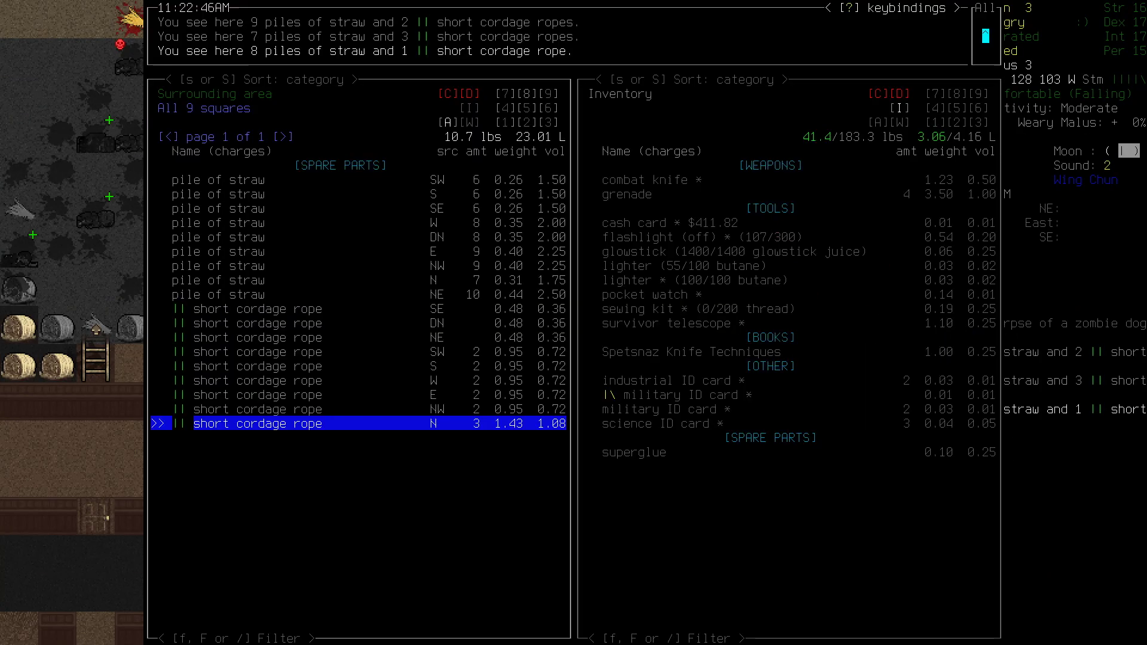
- Close the surrounding-squares item overview and return to the map beside the lockers
left_click(256, 424)
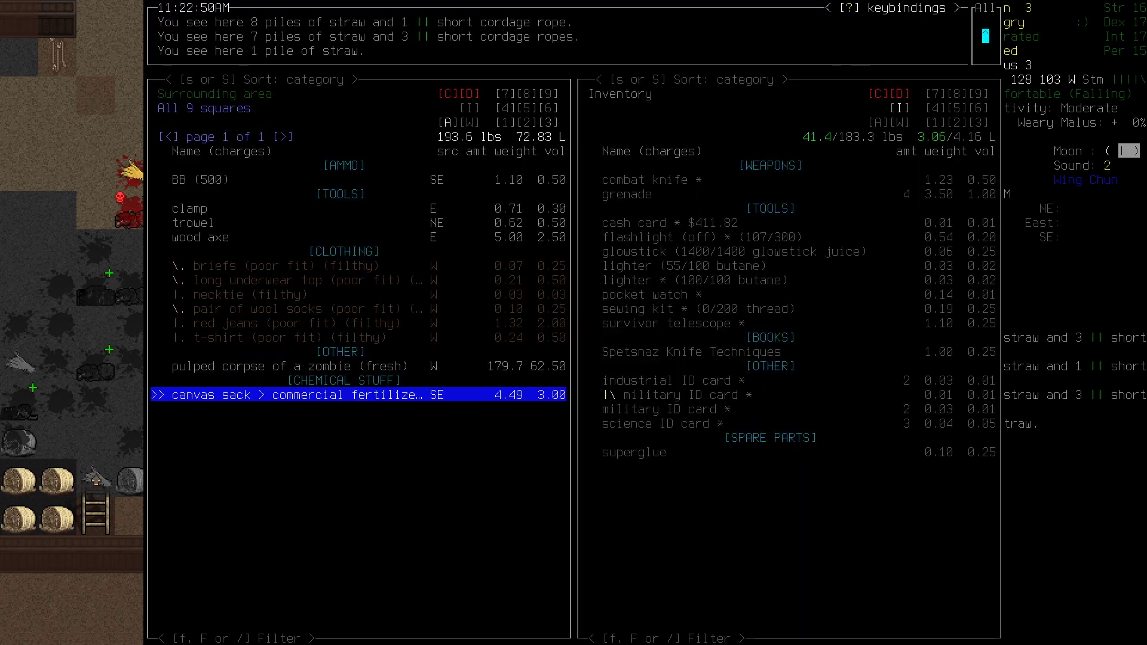
key("up")
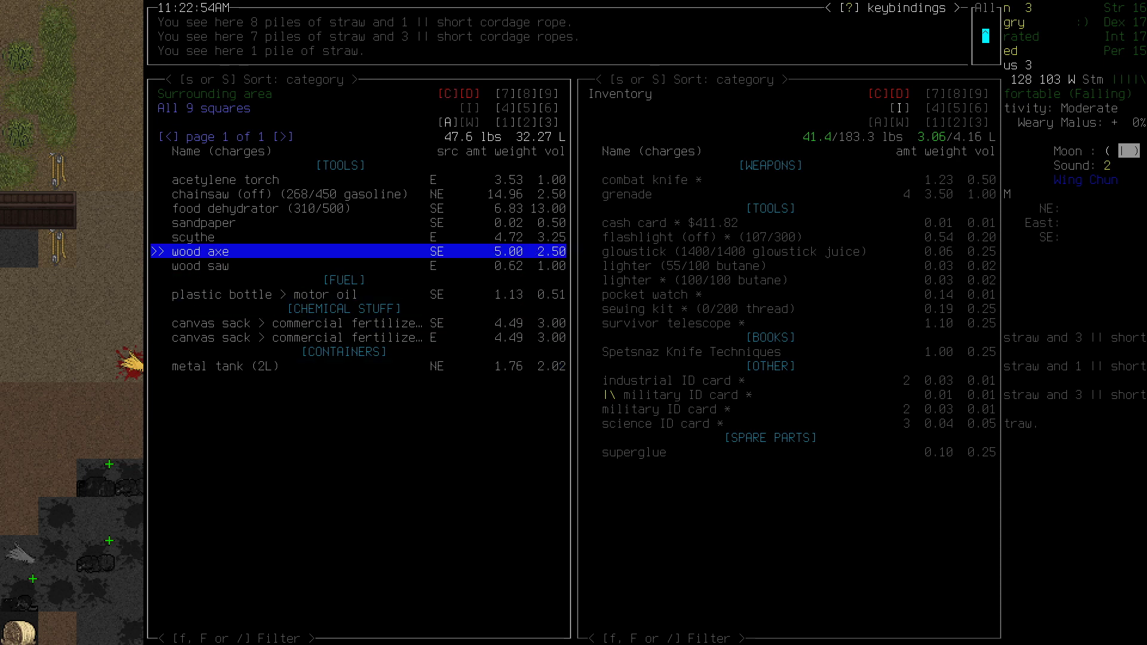
key("up")
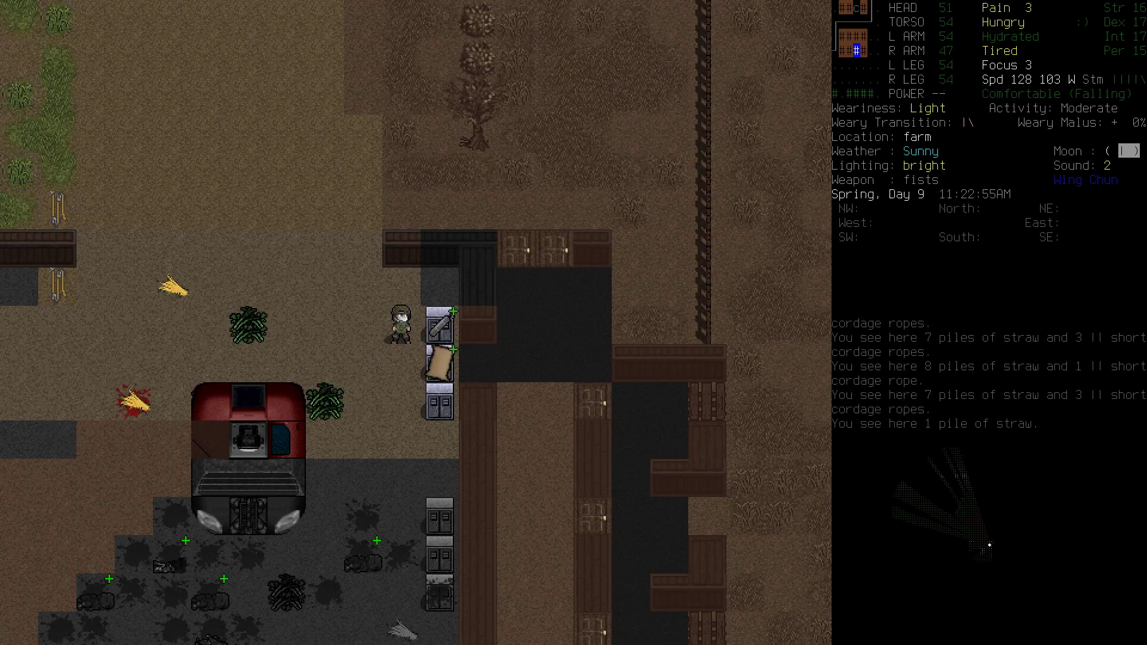
- Walk into the farmhouse kitchen by the counters
key("up")
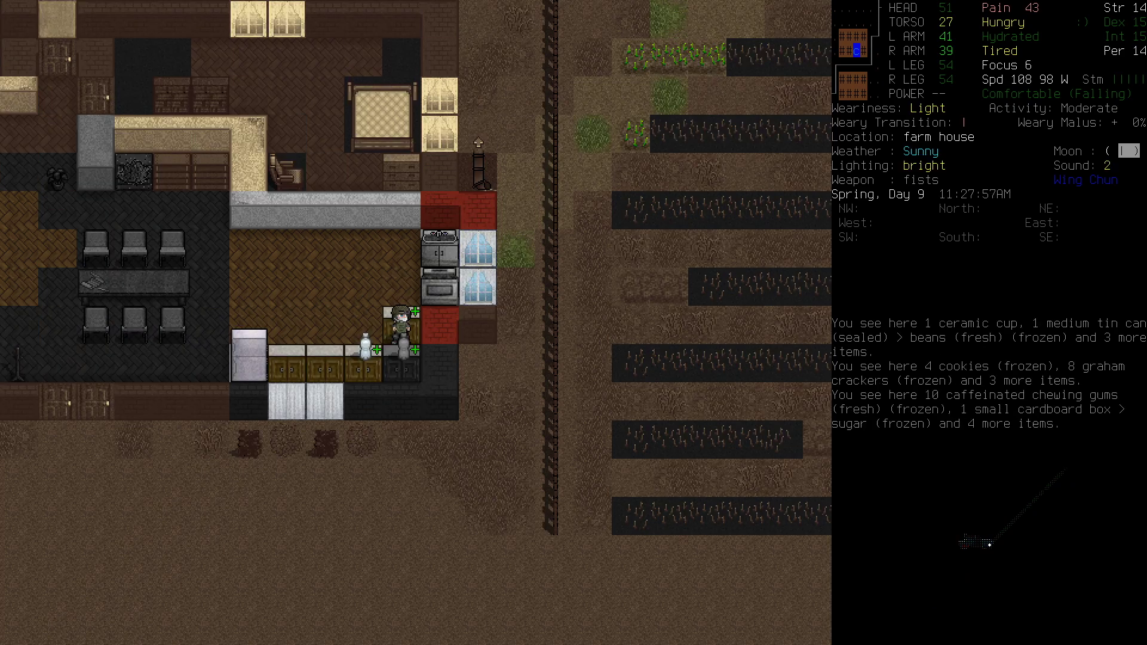
- Close the curtains on the farmhouse bedroom window
key("c")
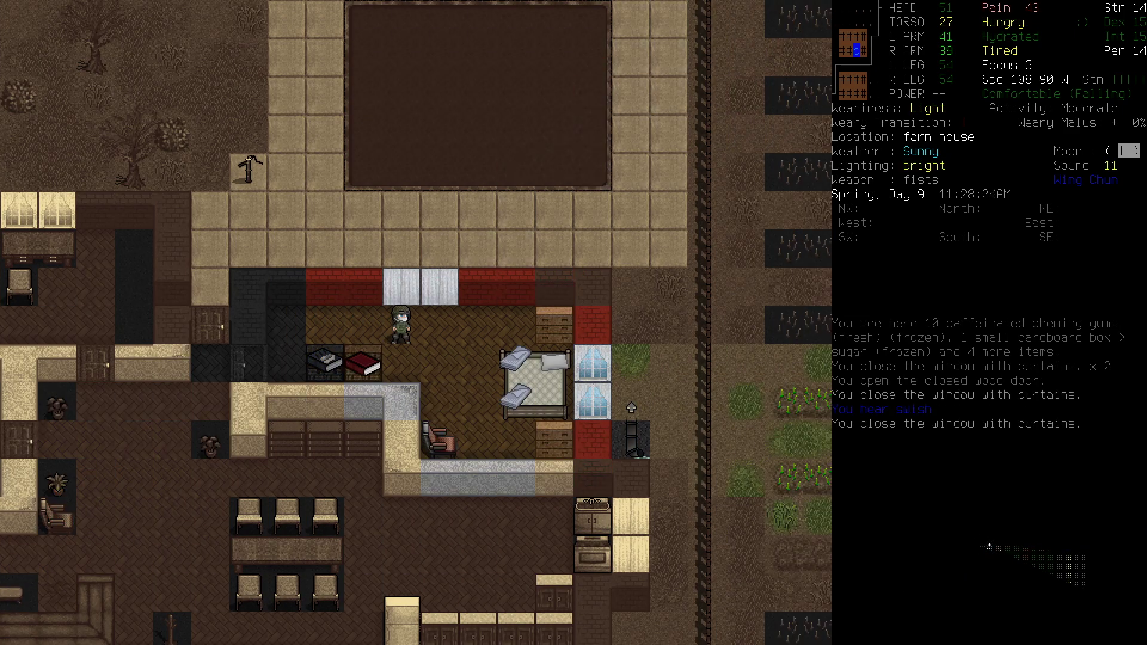
- Board the van's cargo area, browse the wield menu, and cancel without wielding
key("c")
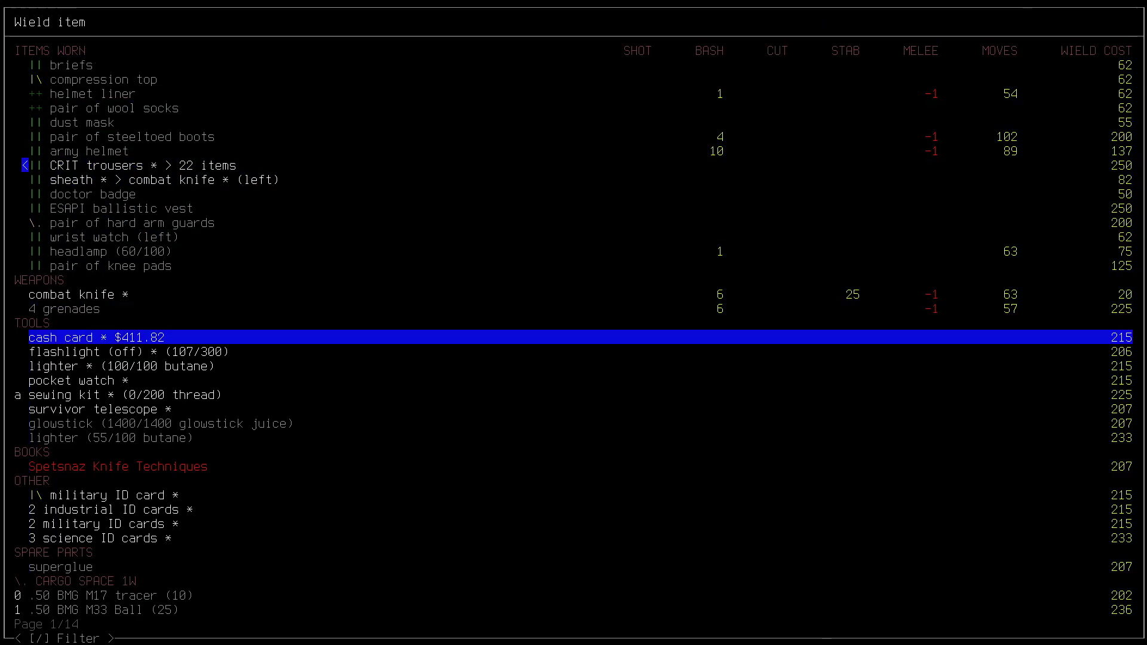
scroll("down", 3)
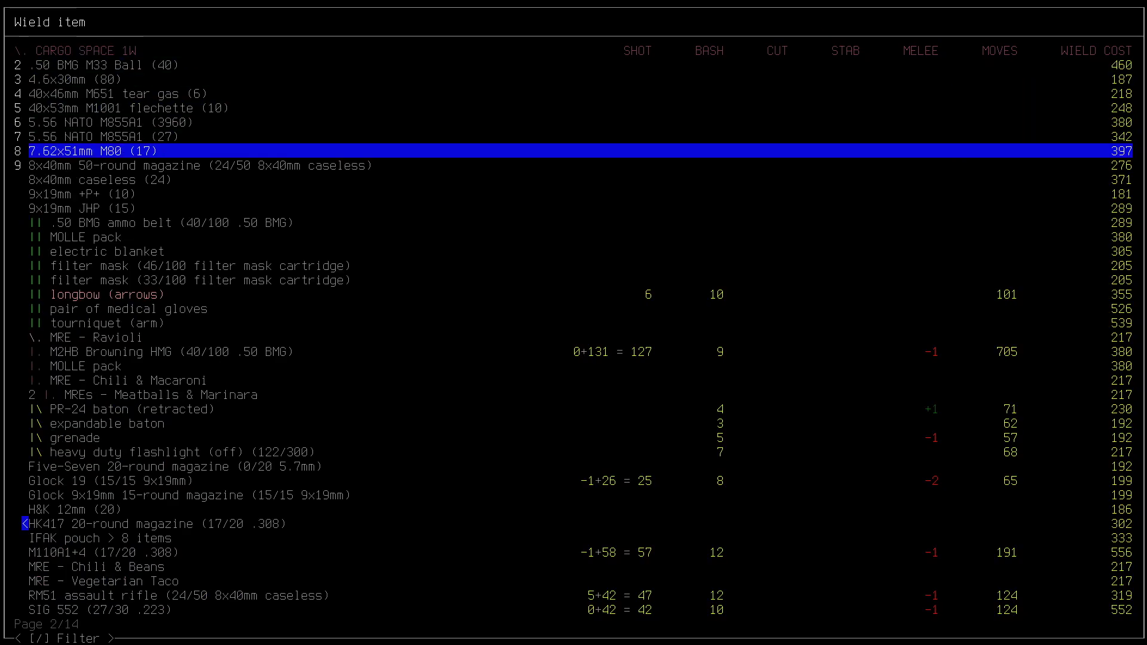
key("escape")
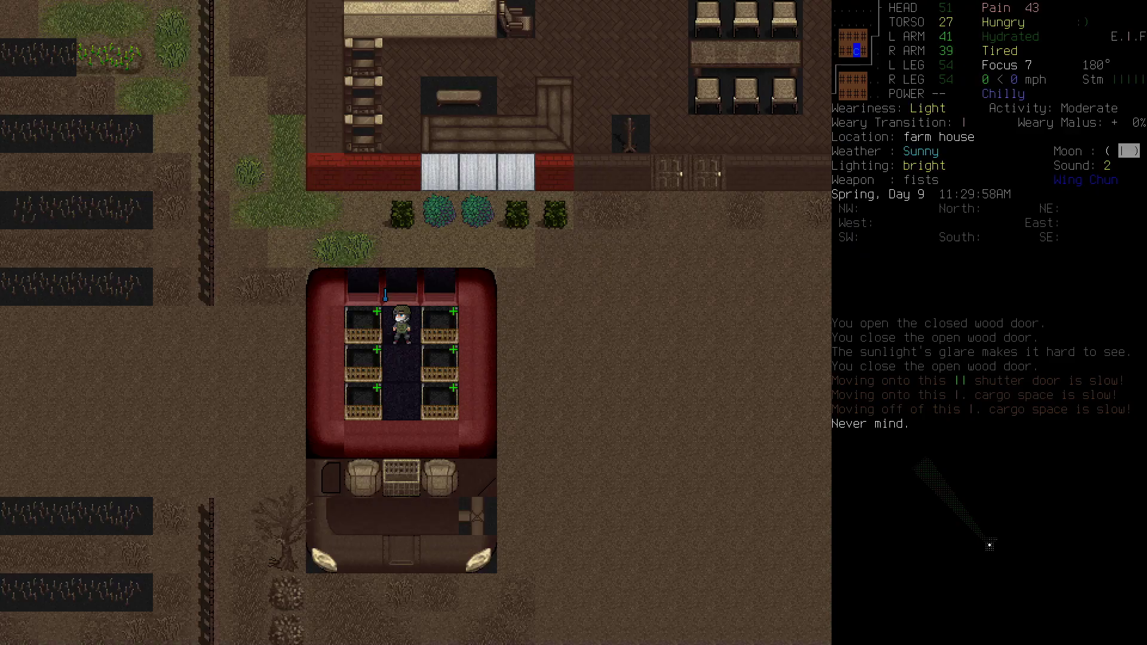
- Wield the M2HB Browning HMG from the vehicle's cargo space
key("w")
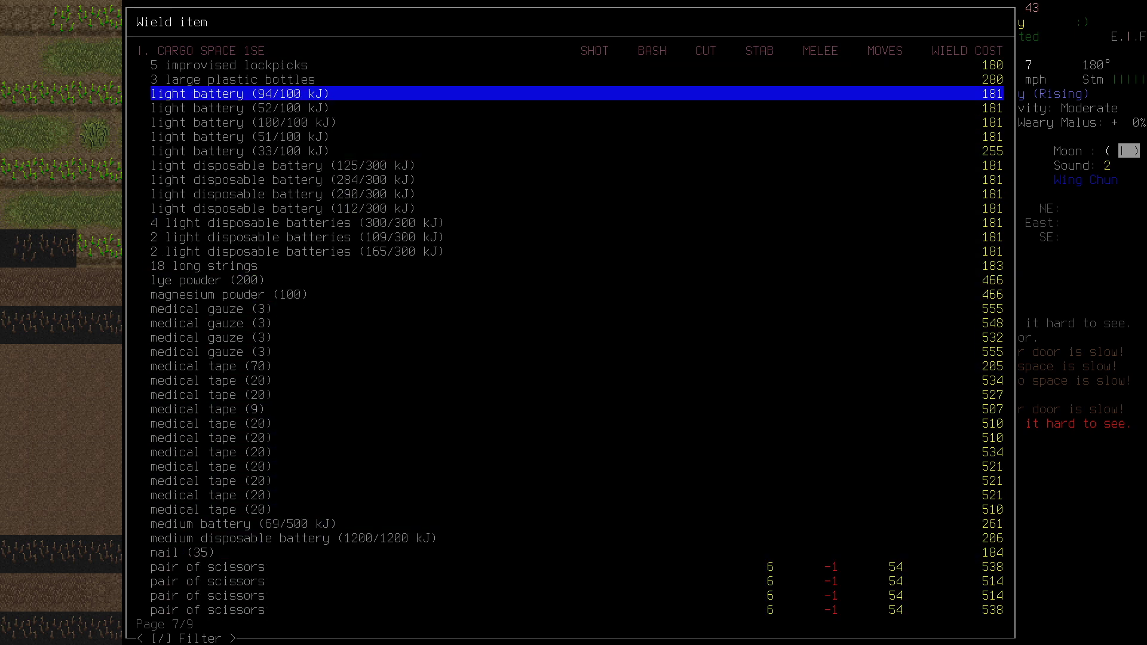
key("down")
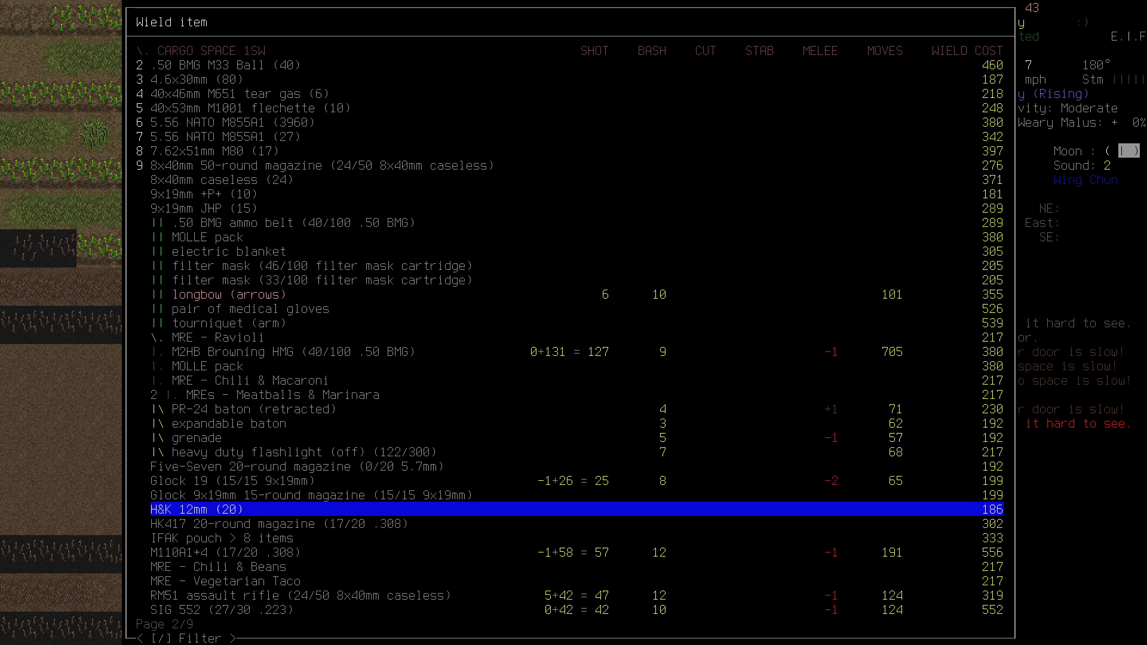
key("down")
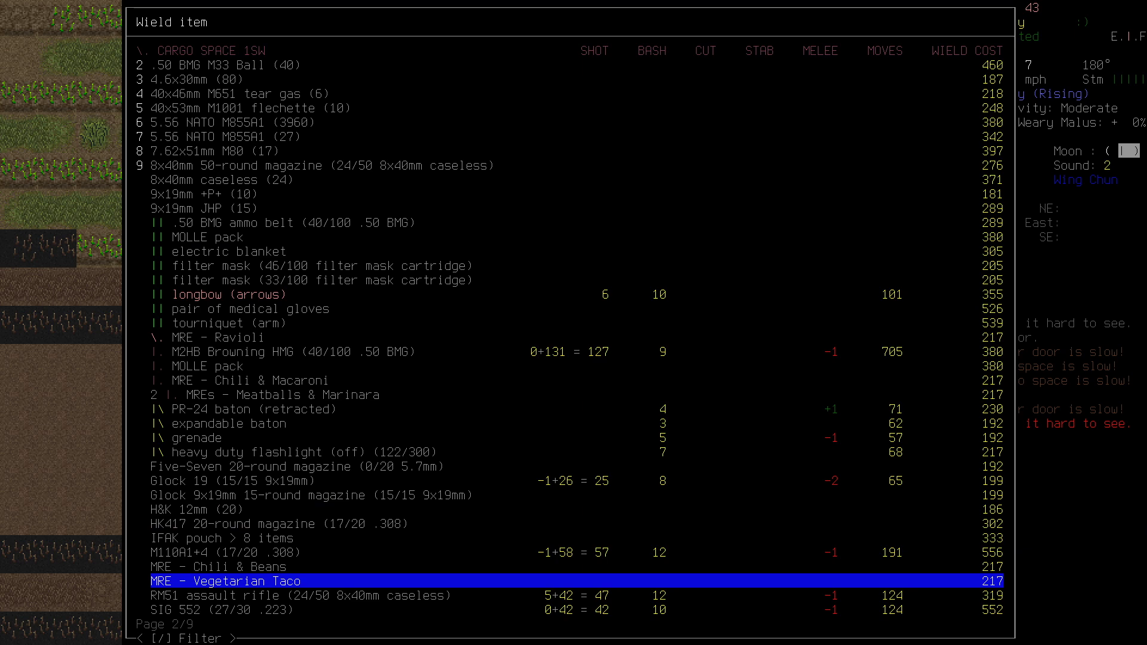
type("50")
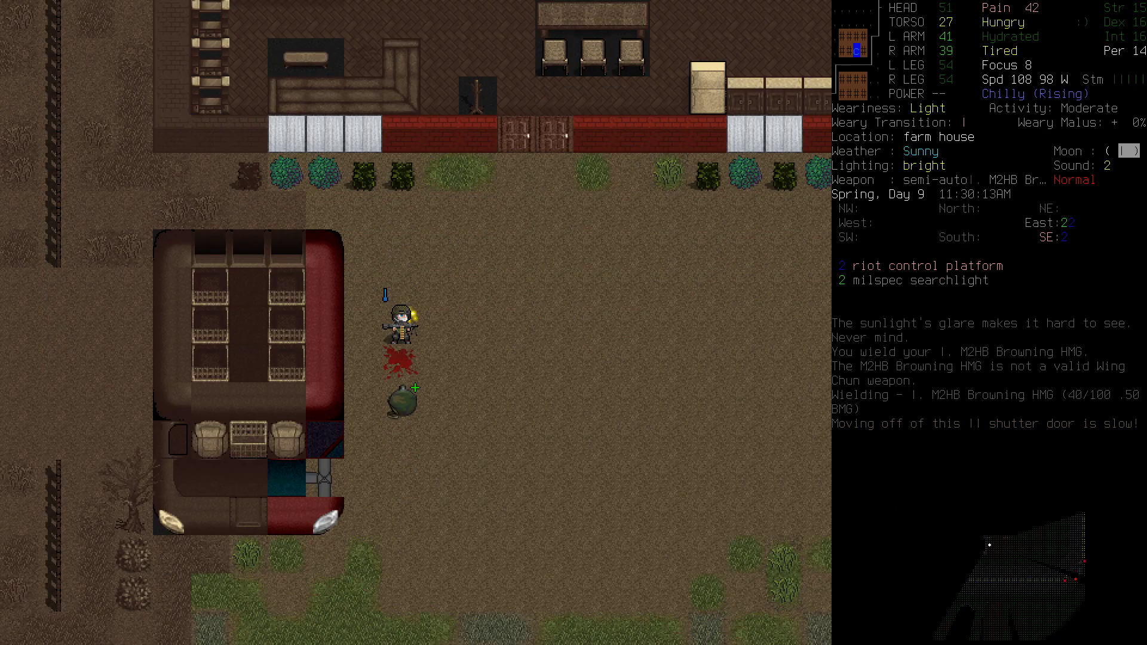
- Attempt to fire the Browning HMG, prompting the bracing warning
key("Tab")
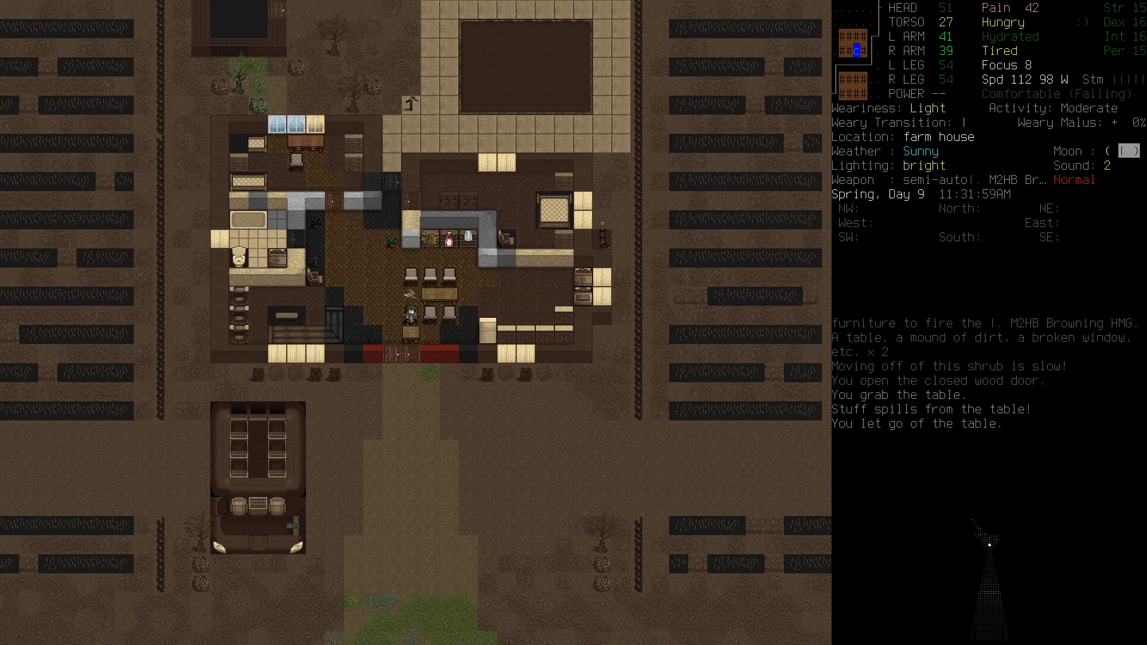
- Fire the HMG at the milspec searchlight on the road, then bring up cargo gear to wear
key("down")
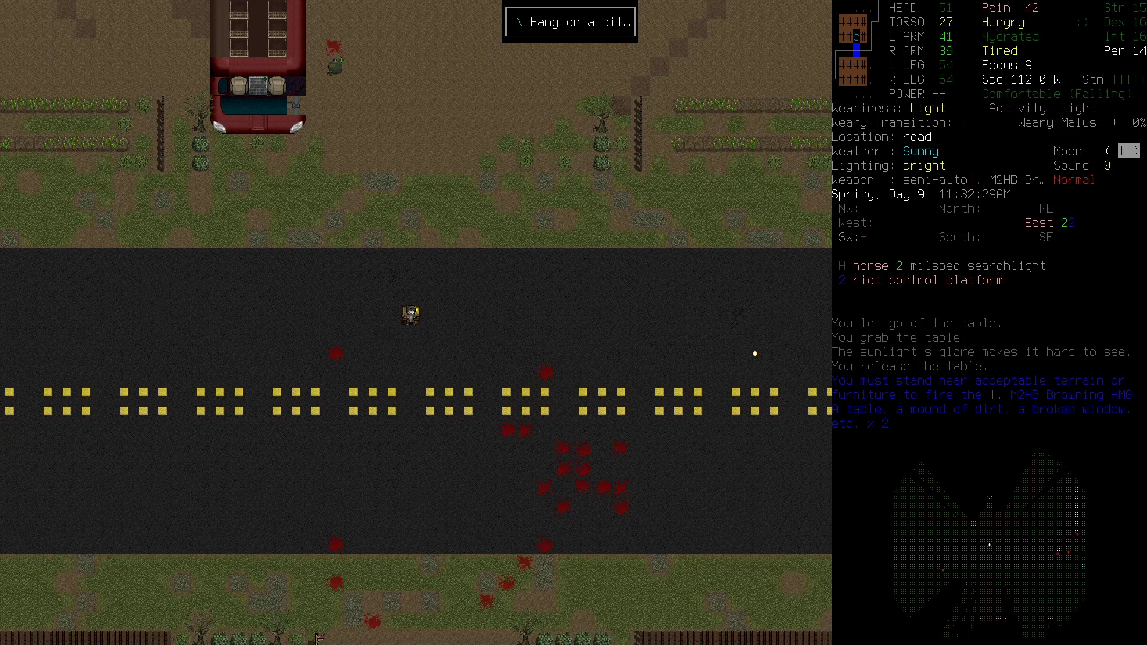
key("f")
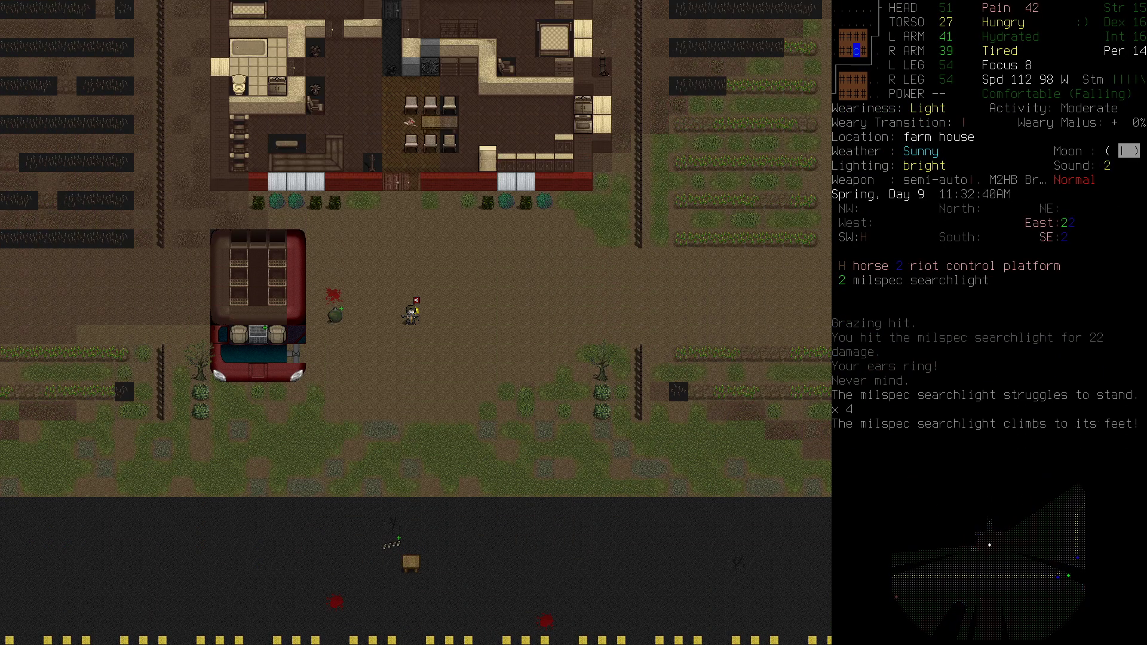
key("W")
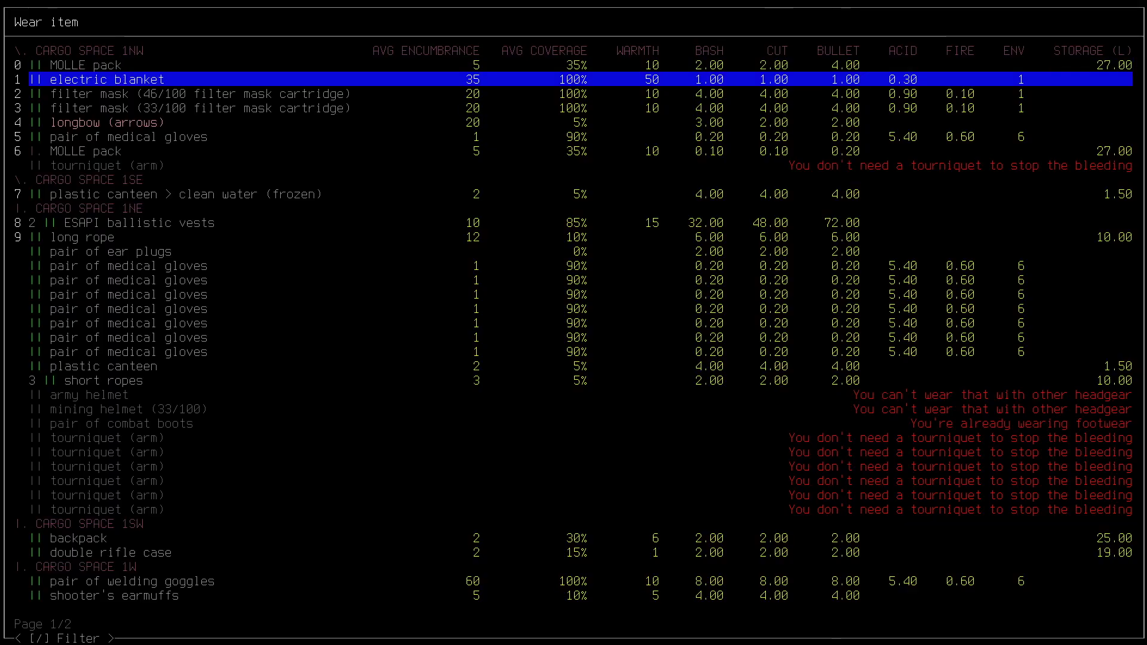
- Put on the pair of ear plugs from the wear list
key("down")
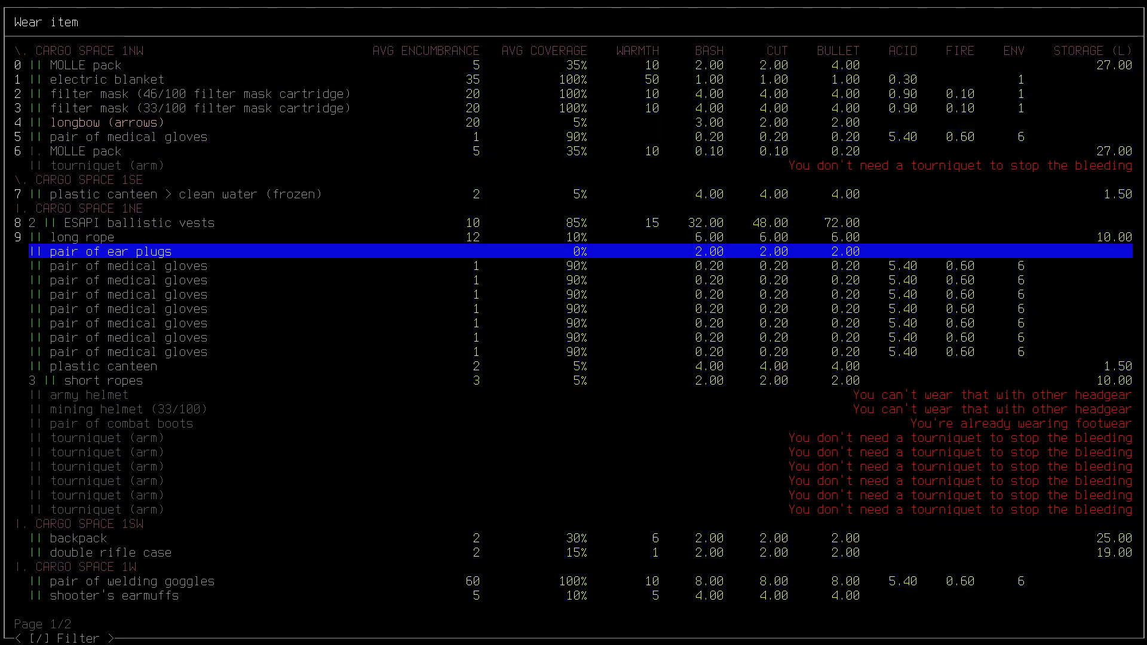
left_click(101, 251)
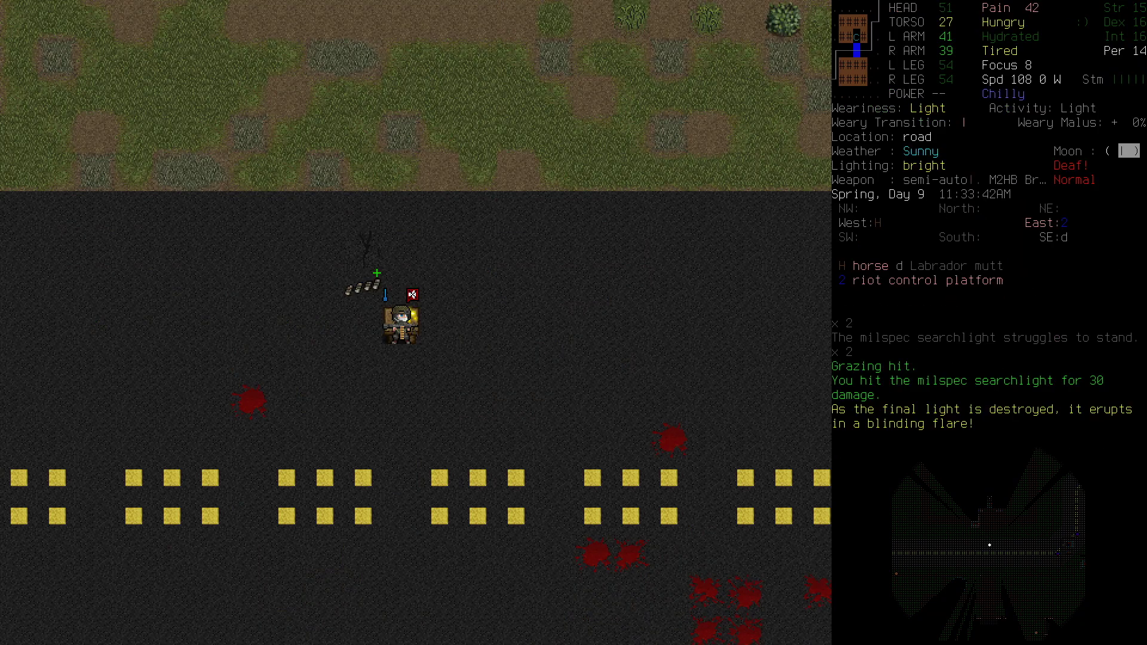
- Aim at the riot control platform and fire two HMG shots
key("f")
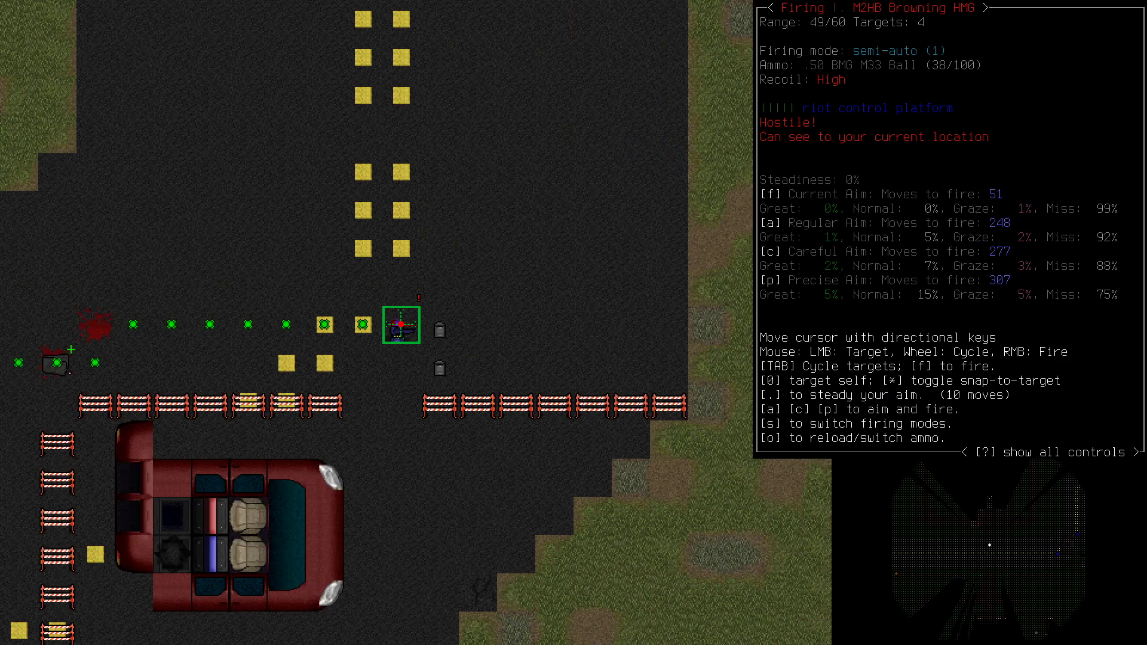
key("f")
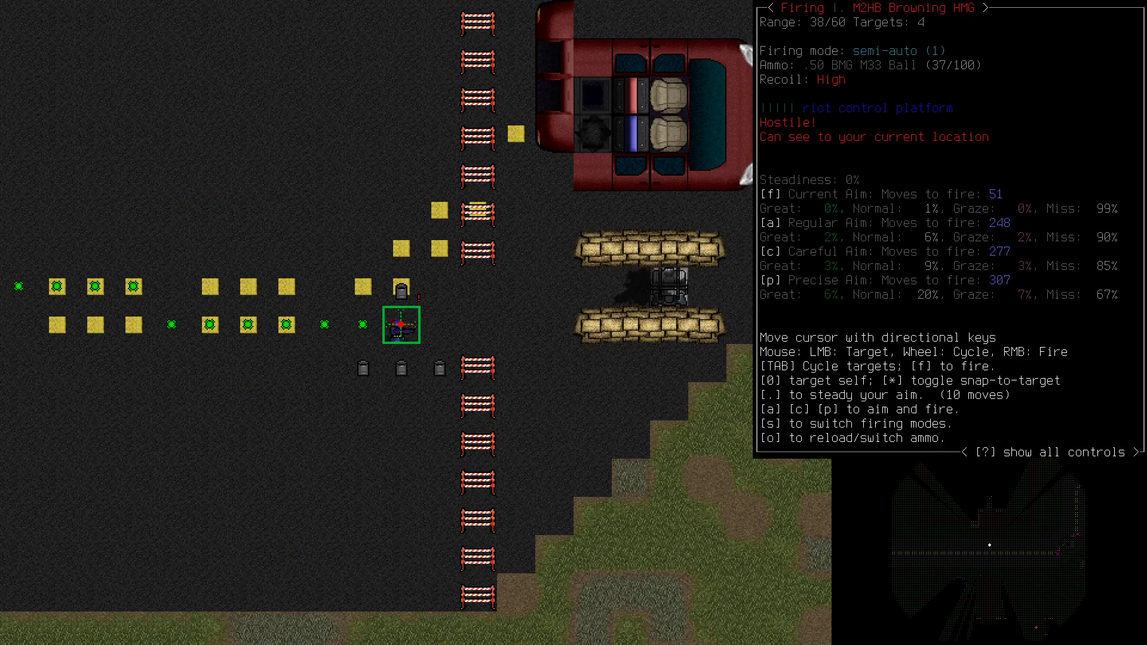
key("f")
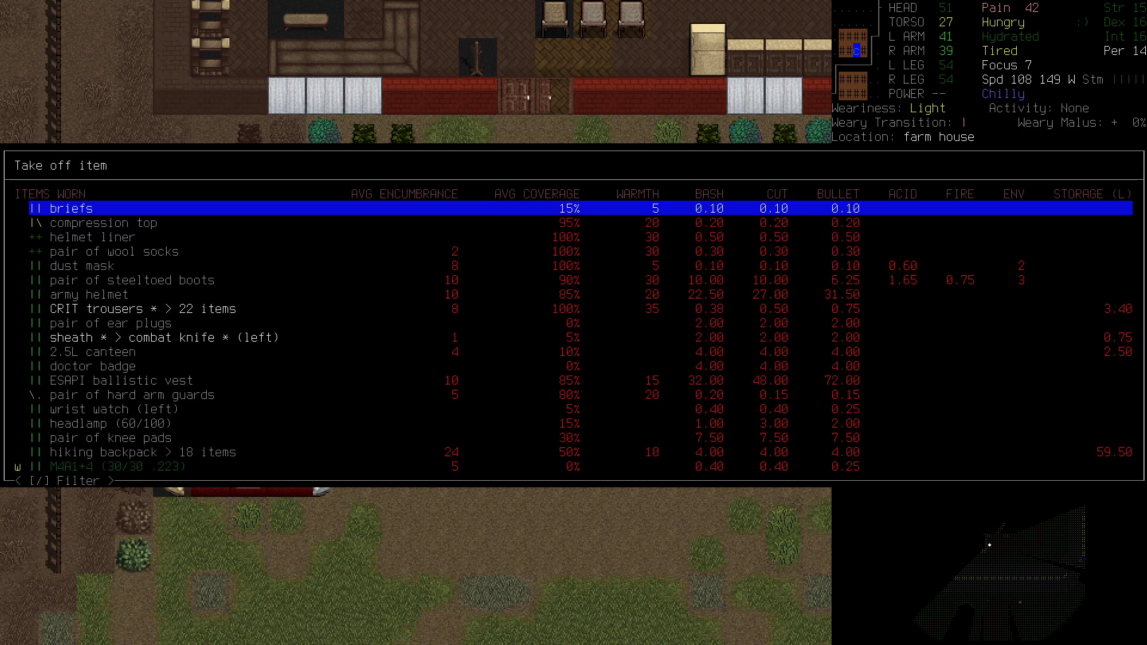
- Take off a worn item inside the farmhouse
key("DOWN")
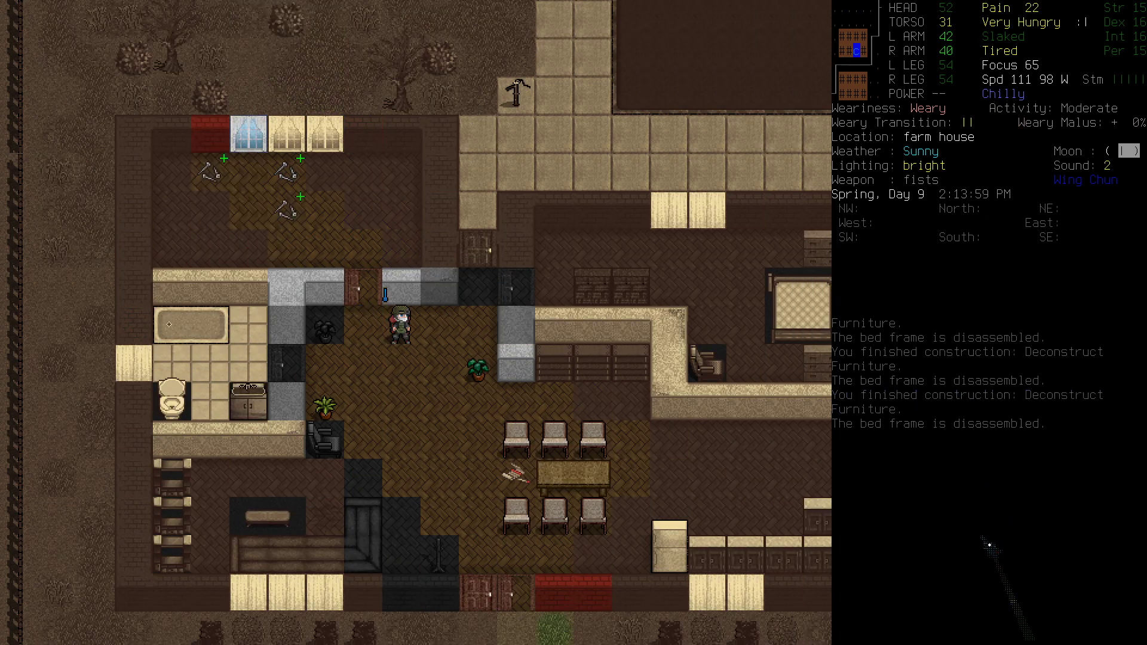
- Walk south through the farmhouse and choose the crowbar from the inventory
key("D")
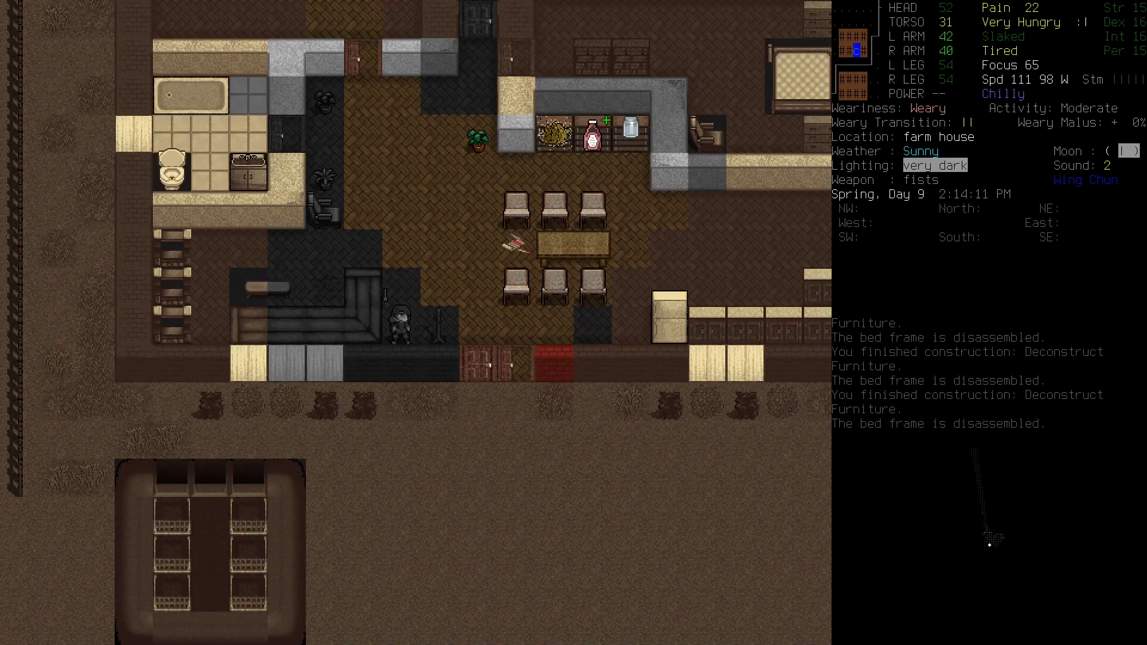
key("i")
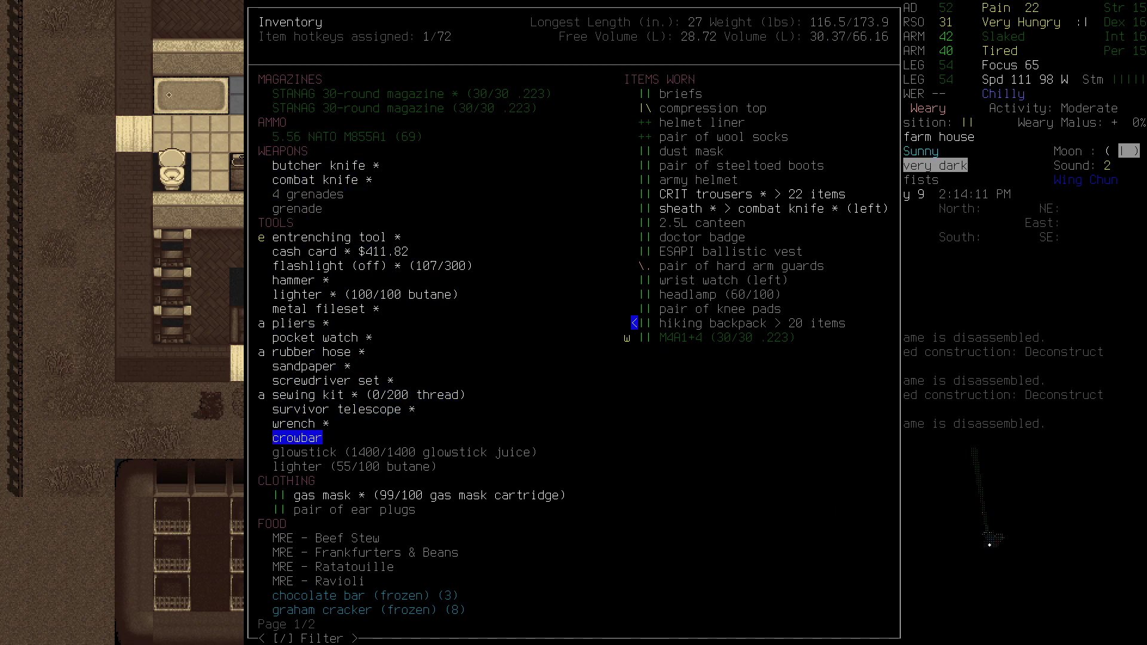
key("Escape")
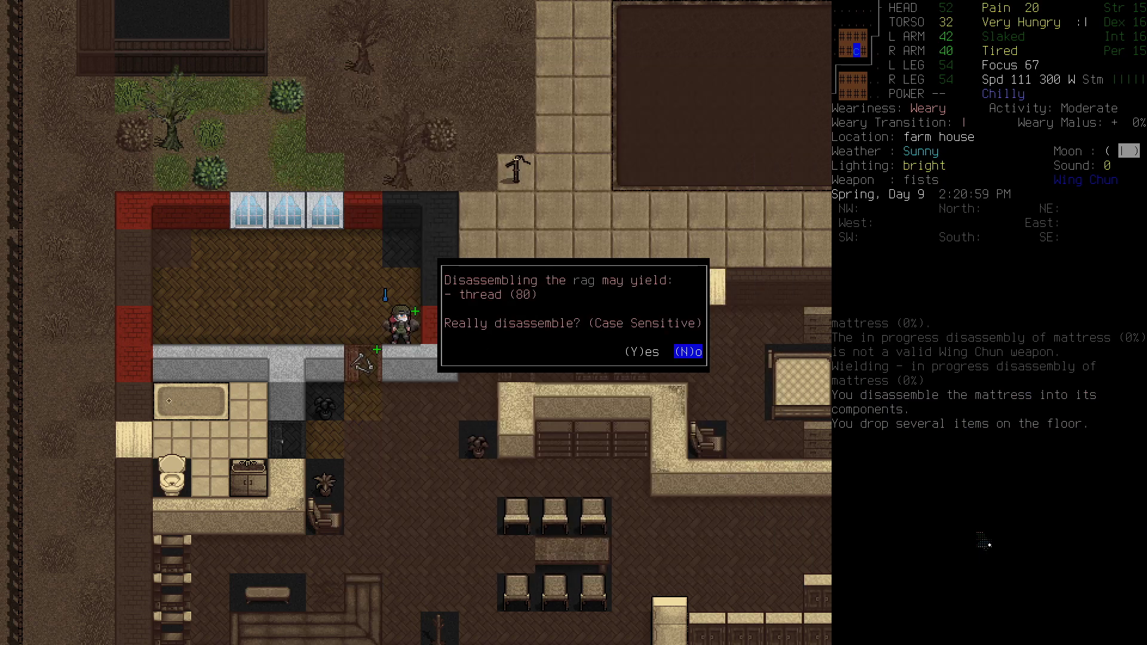
- Answer the rag disassembly prompt, drop the salvaged materials, and view the world map
key("y")
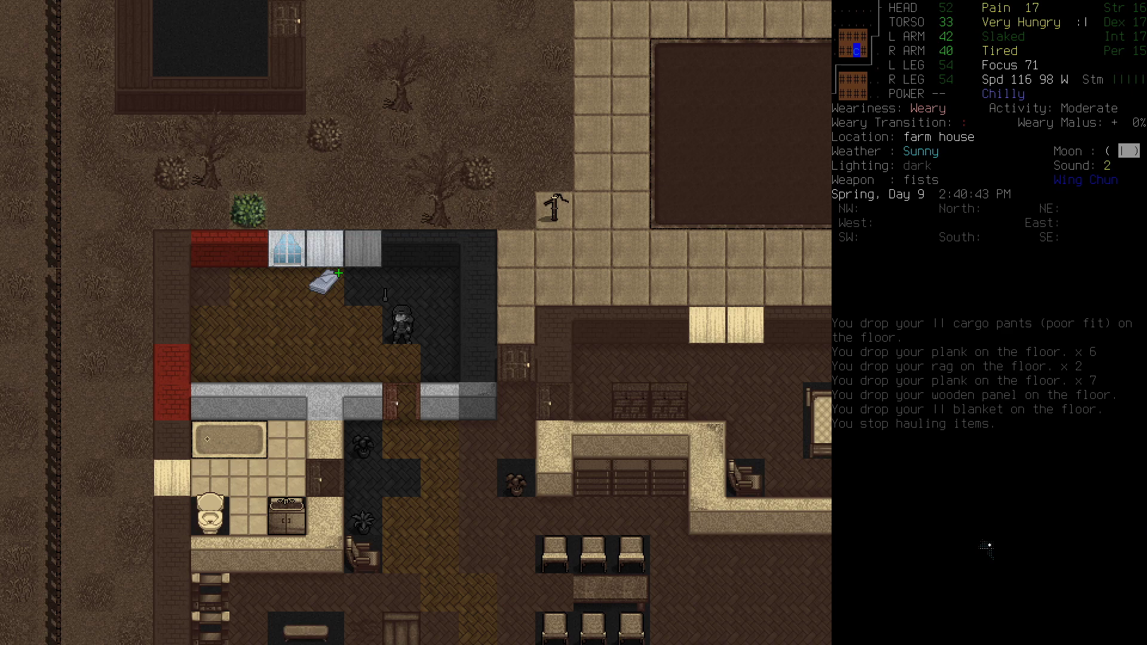
key("m")
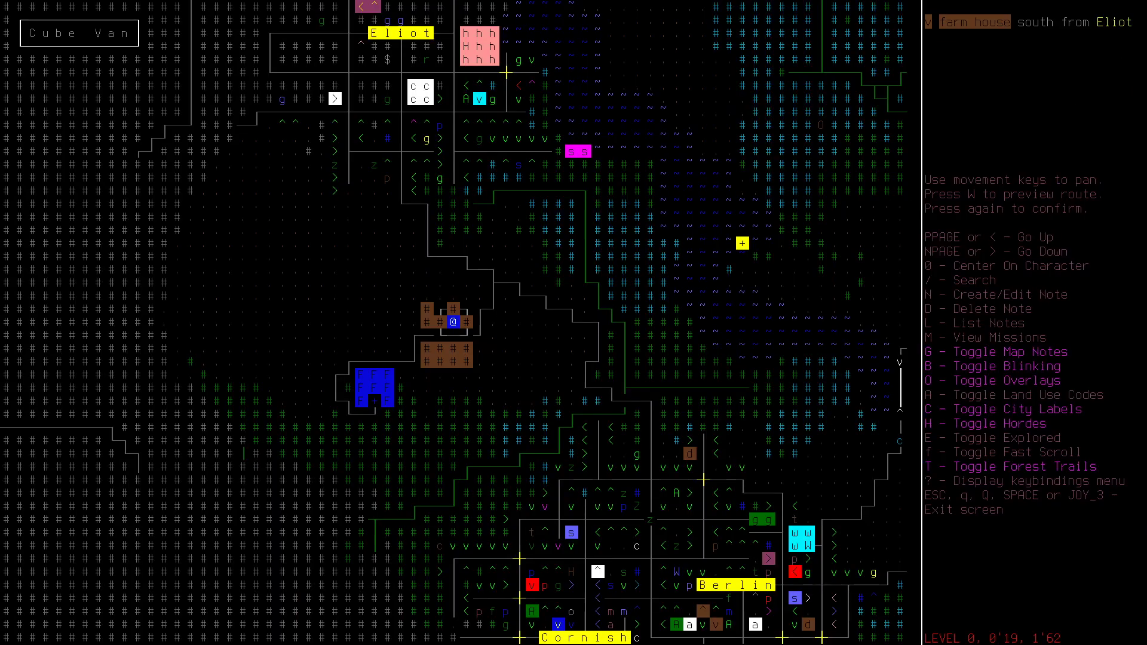